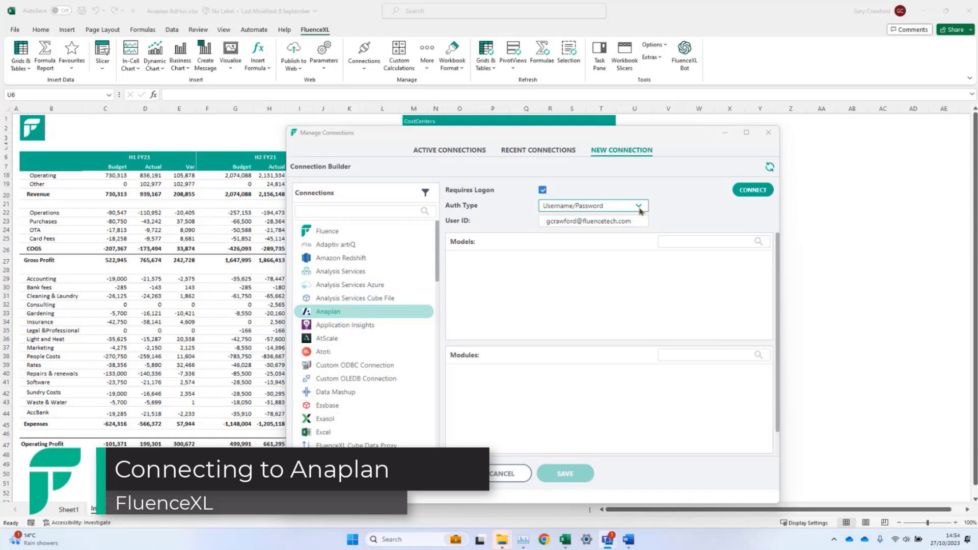
pyautogui.moveTo(642, 210)
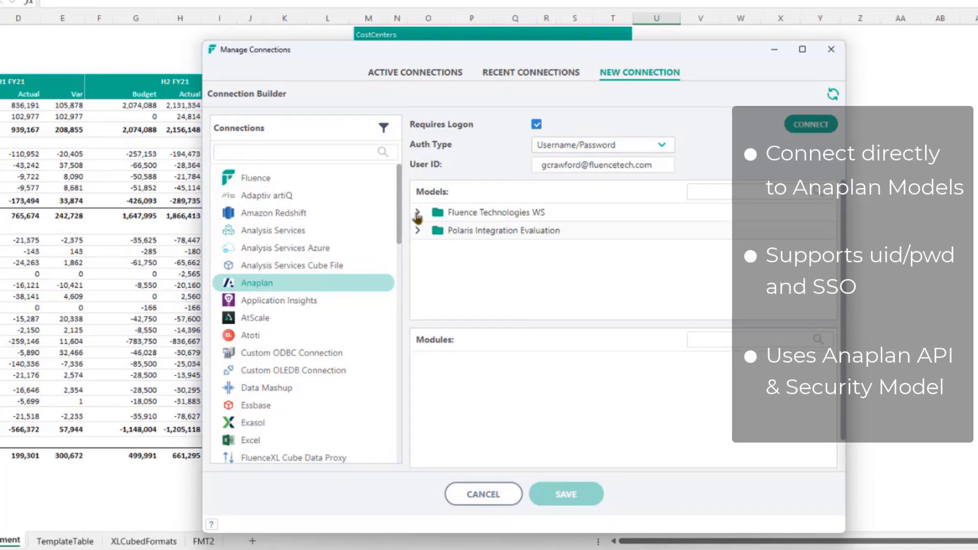
# Pick the Banking model's Net Stable Funding Ratio module under Fluence Technologies WS and save the connection
pyautogui.click(417, 212)
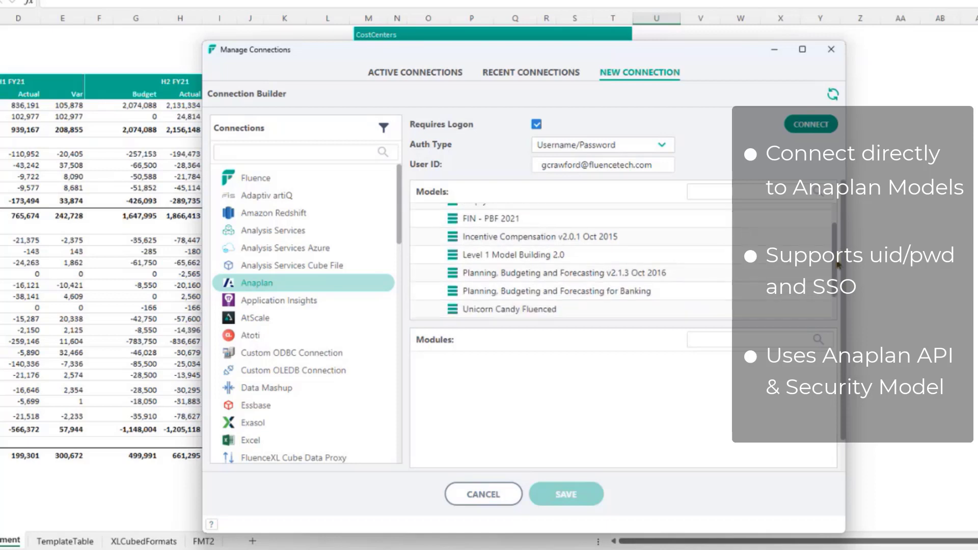
pyautogui.scroll(-3)
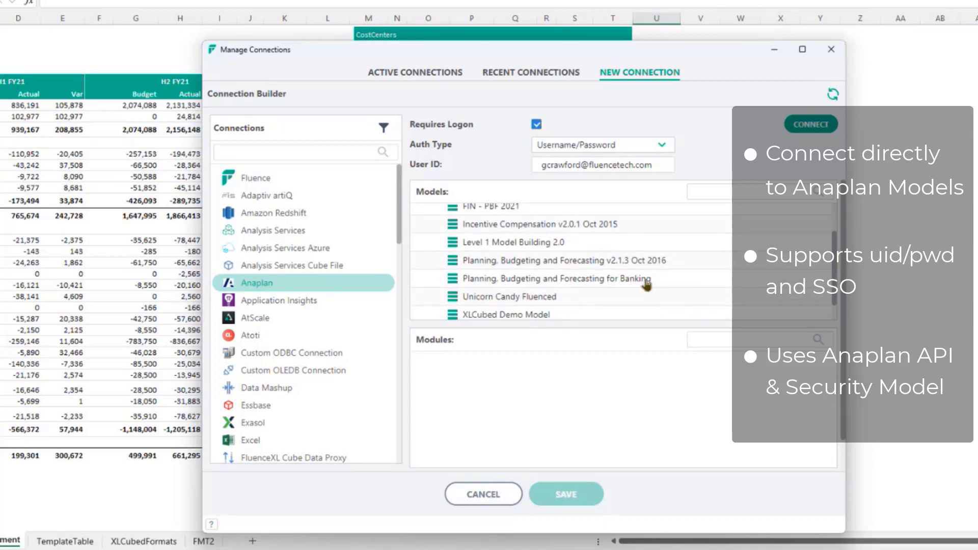
pyautogui.click(557, 278)
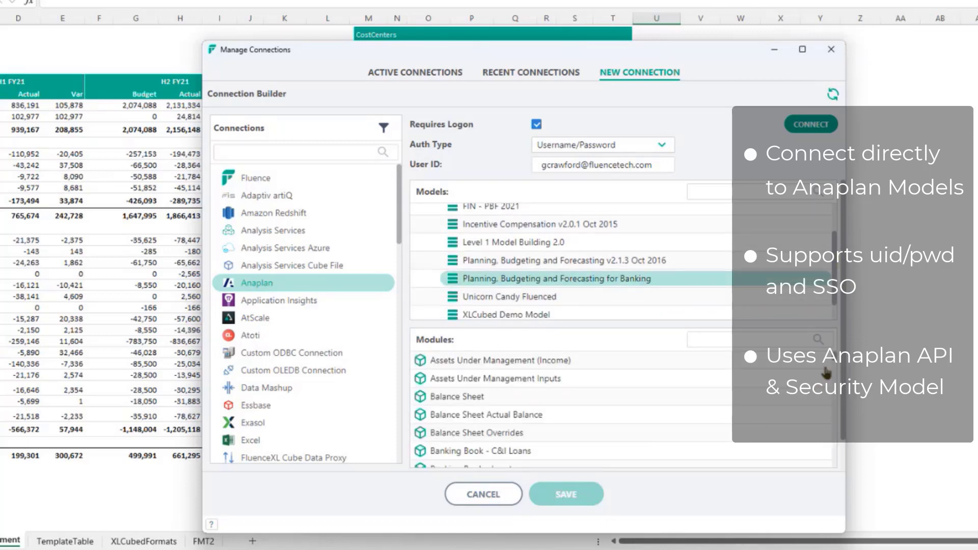
pyautogui.scroll(-3)
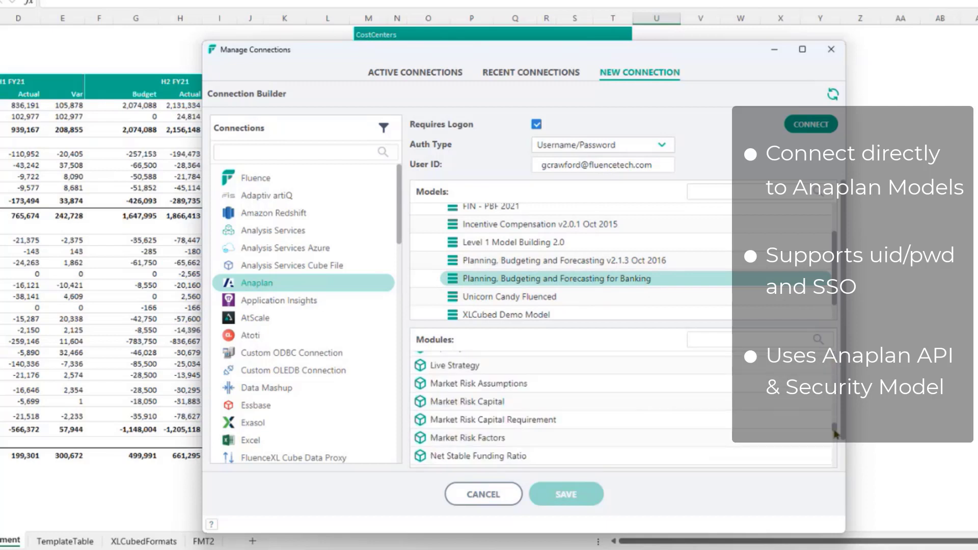
pyautogui.scroll(-3)
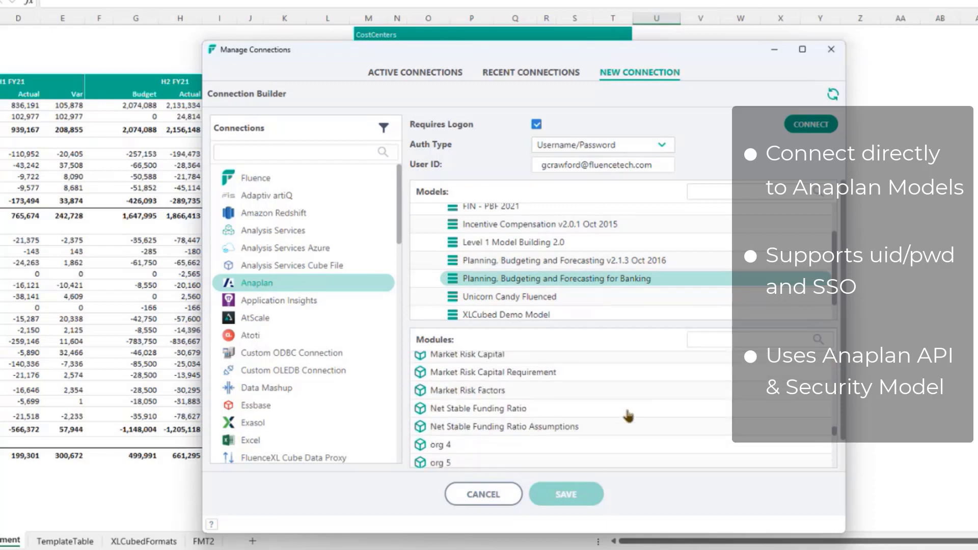
pyautogui.click(499, 407)
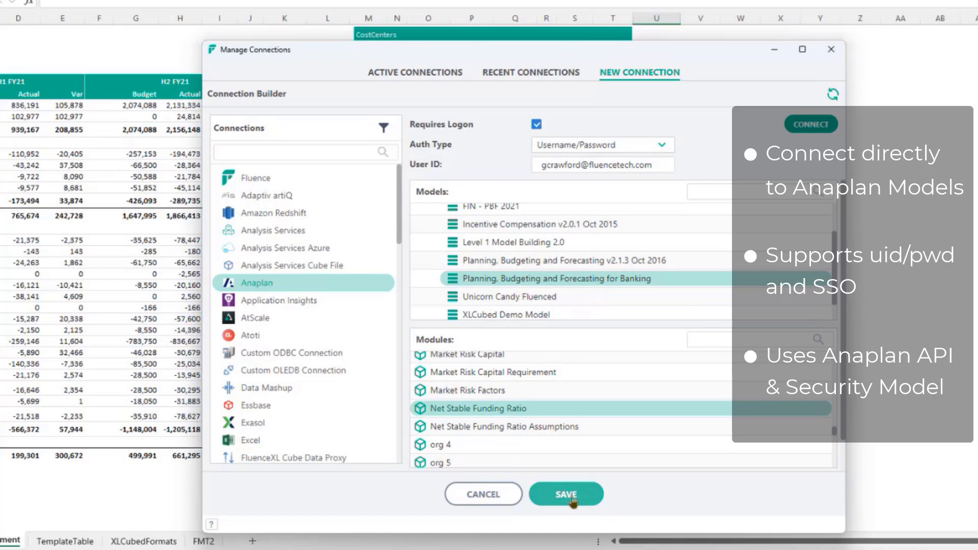
pyautogui.click(565, 495)
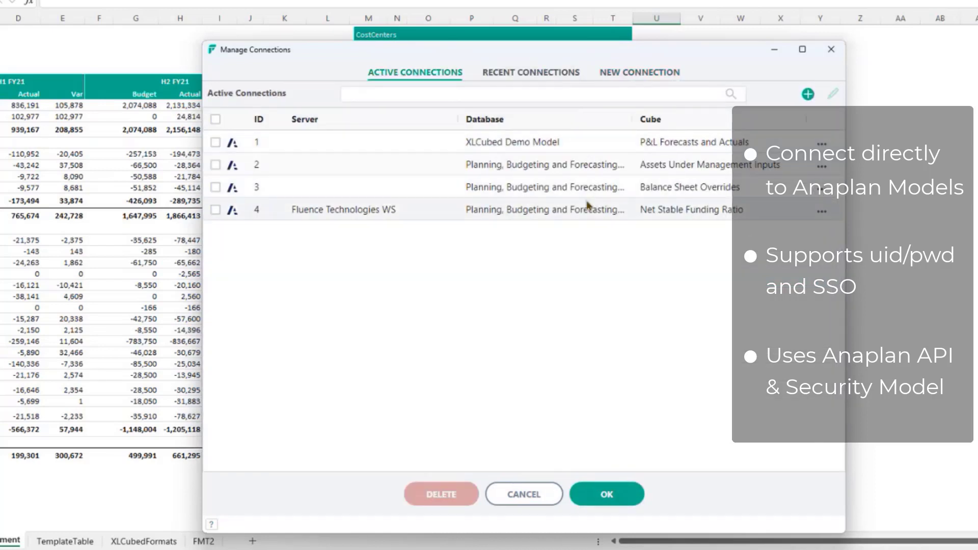
pyautogui.moveTo(599, 205)
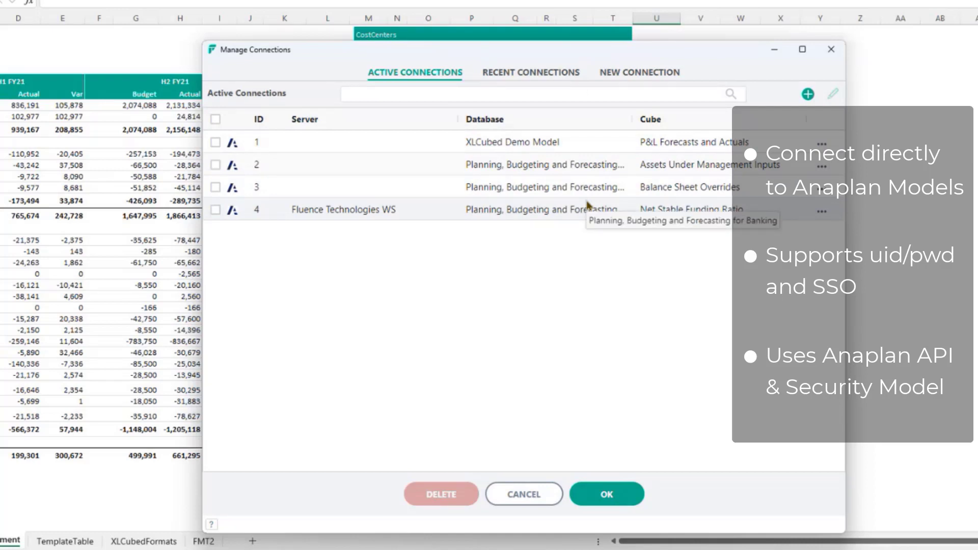
pyautogui.moveTo(611, 324)
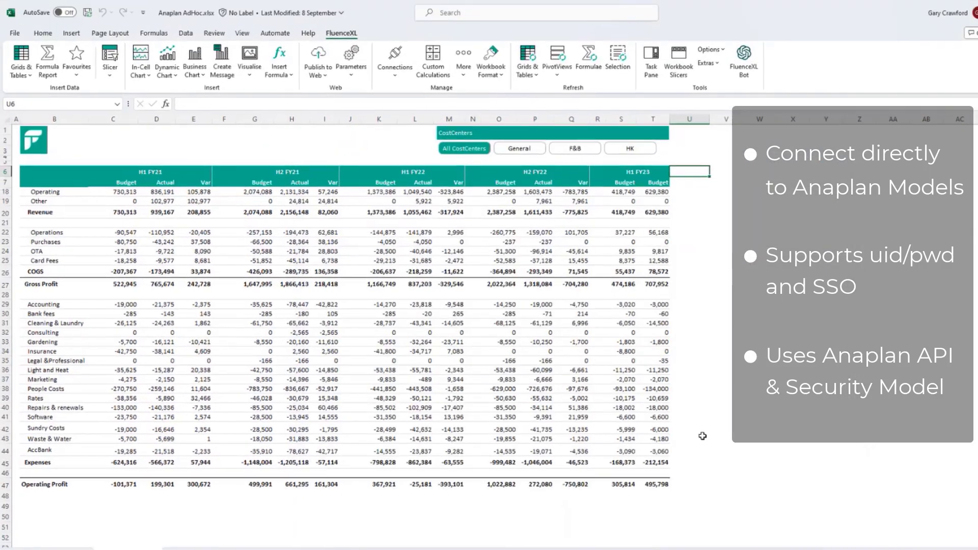
# Start a new FluenceXL report design on the P&L Forecasts and Actuals connection
pyautogui.click(519, 149)
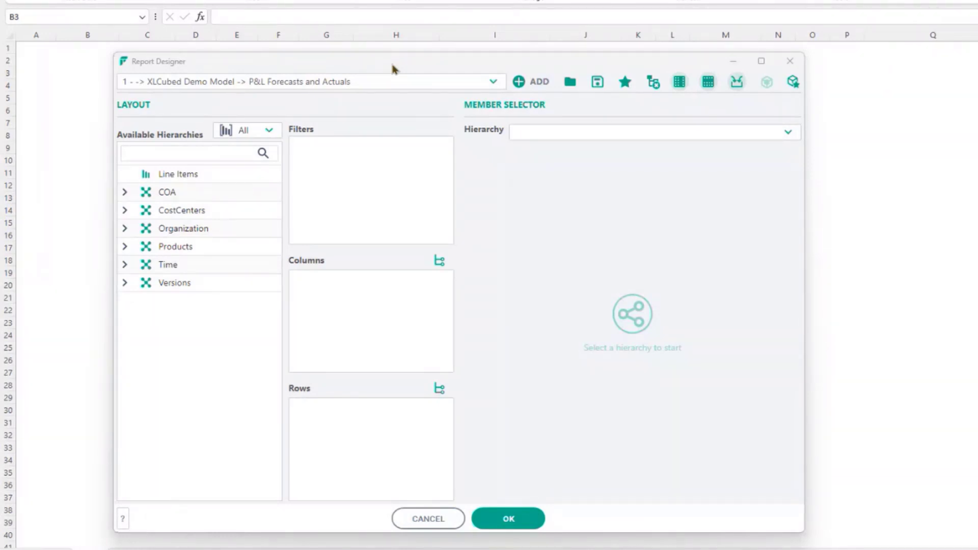
pyautogui.moveTo(197, 179)
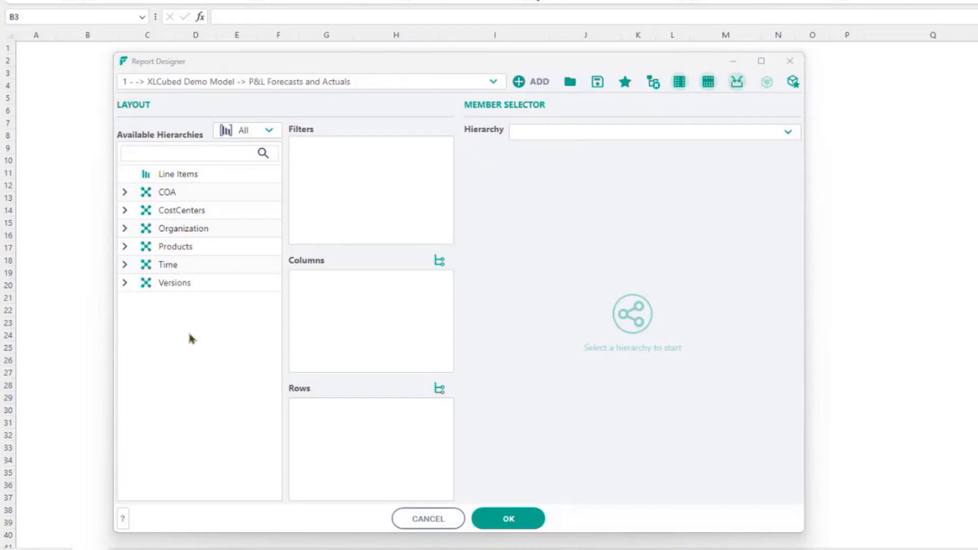
# Filter on Line Items set to Amount, plus CostCenters, Organization, Products and Time
pyautogui.moveTo(177, 175); pyautogui.dragTo(336, 175)
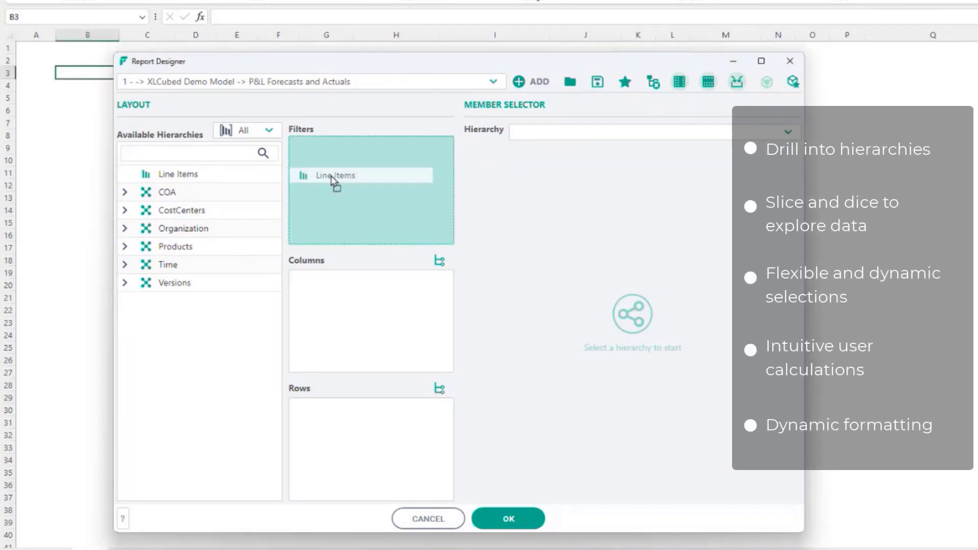
pyautogui.click(334, 176)
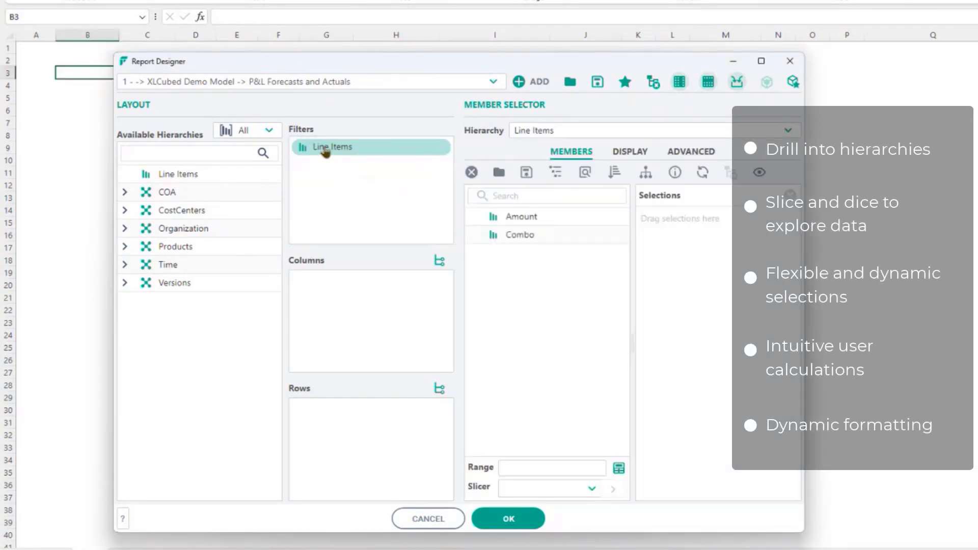
pyautogui.moveTo(333, 147); pyautogui.dragTo(356, 281)
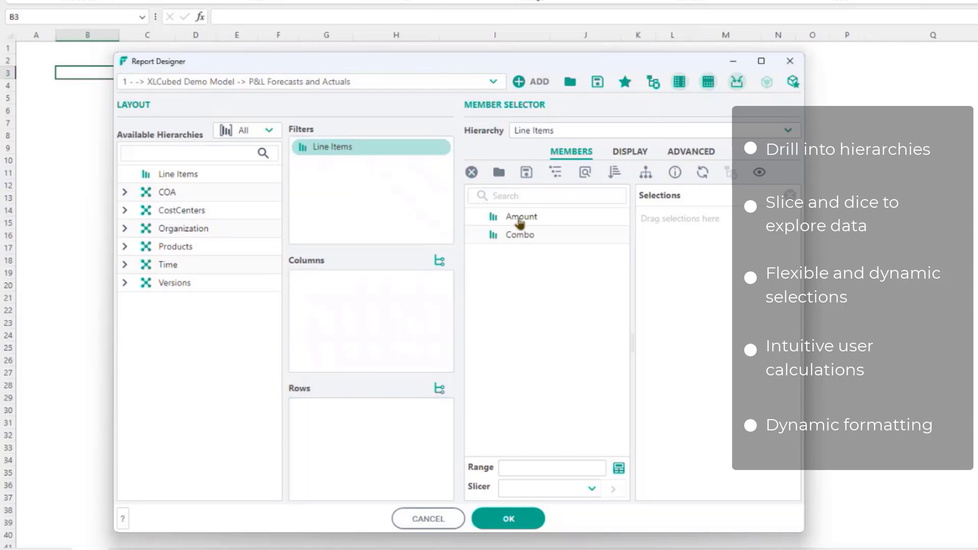
pyautogui.doubleClick(521, 216)
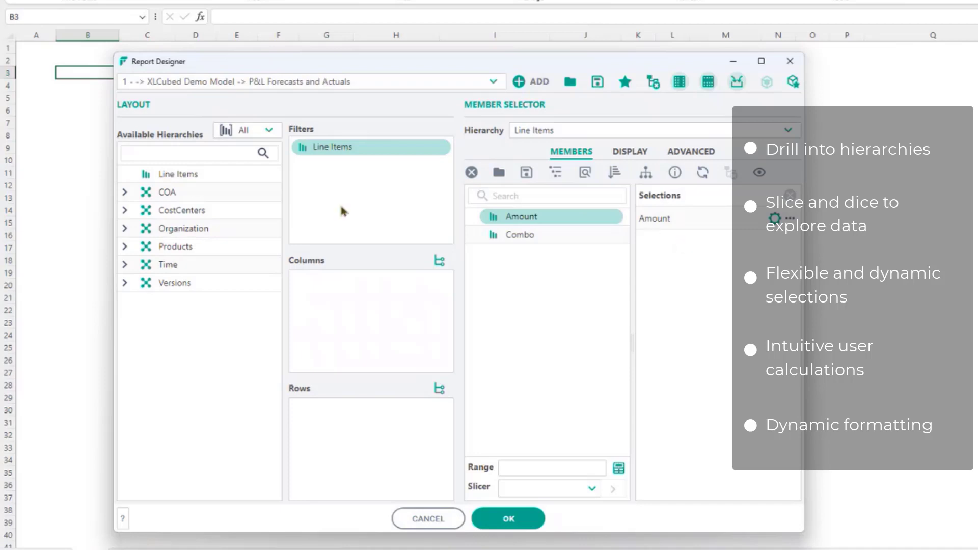
pyautogui.click(124, 192)
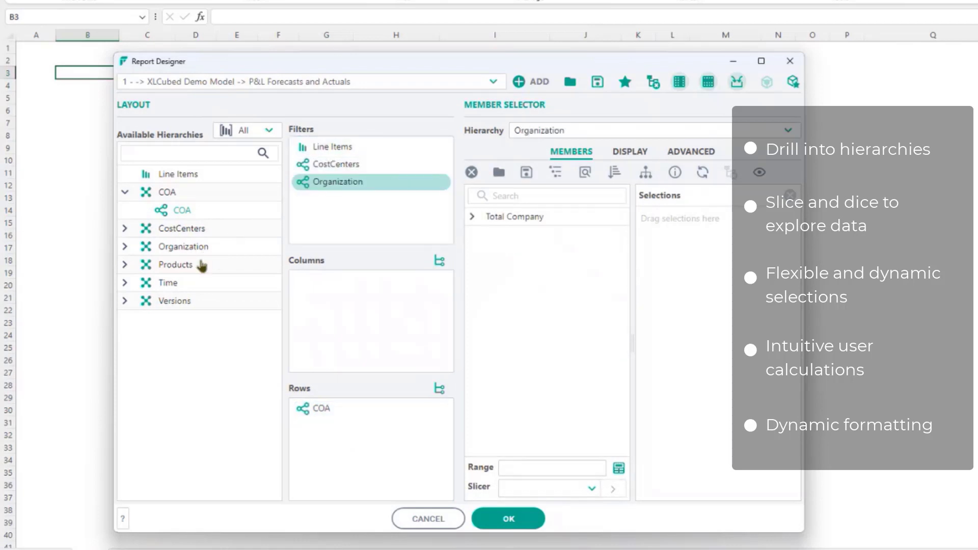
pyautogui.click(329, 199)
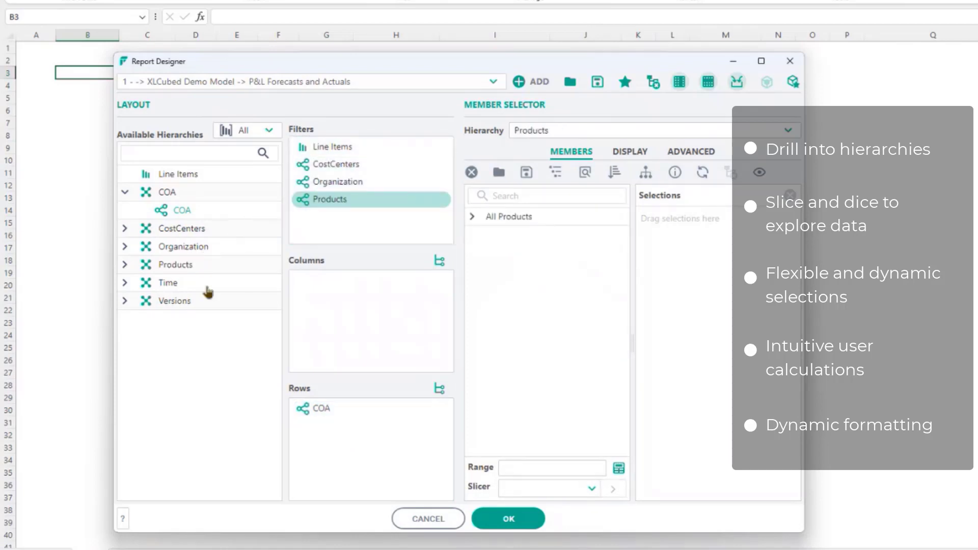
pyautogui.click(323, 216)
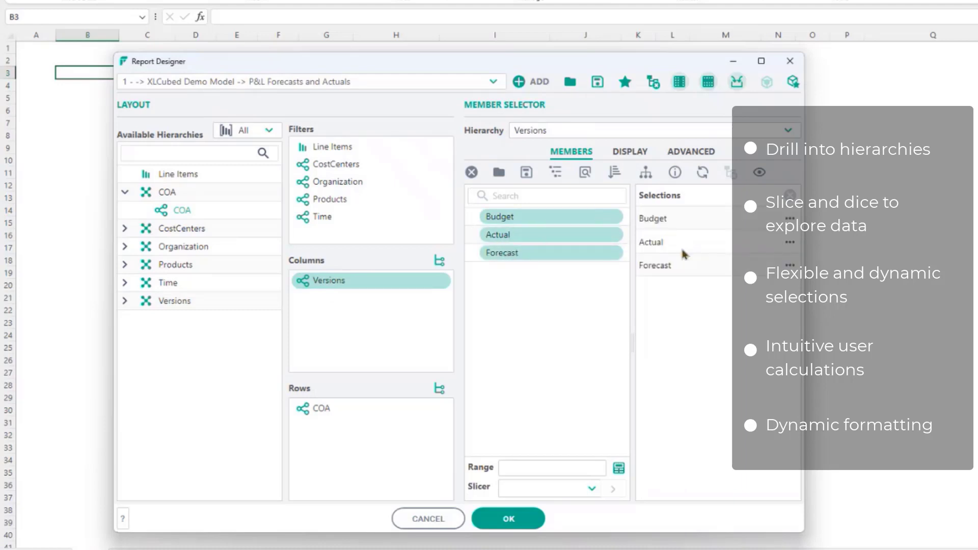
pyautogui.moveTo(472, 382)
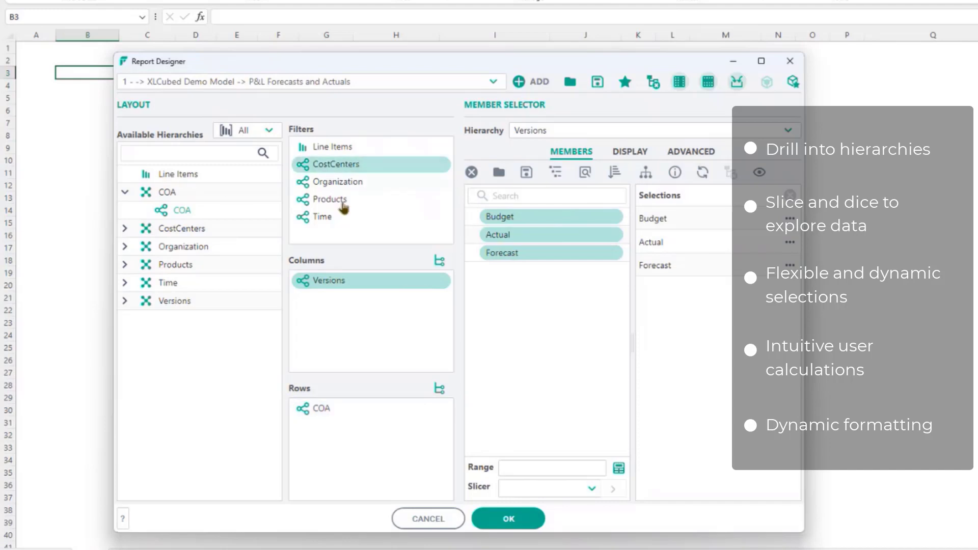
# Set the COA rows to Operating Profit after browsing its Expenses children
pyautogui.click(319, 408)
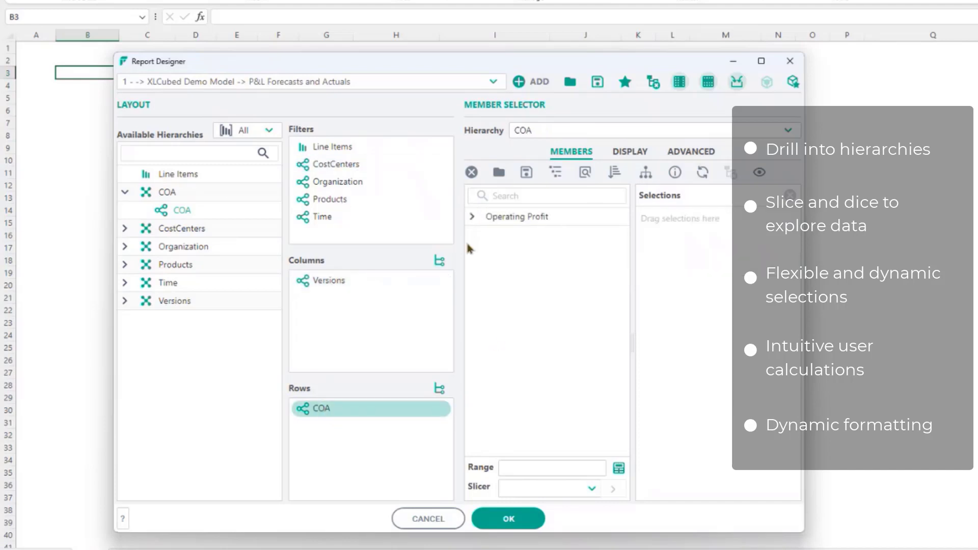
pyautogui.click(473, 216)
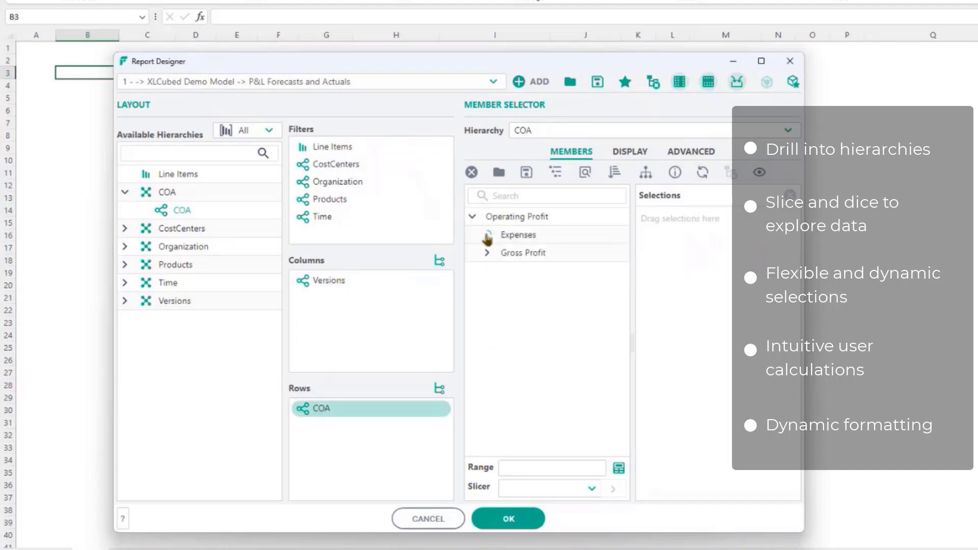
pyautogui.click(487, 234)
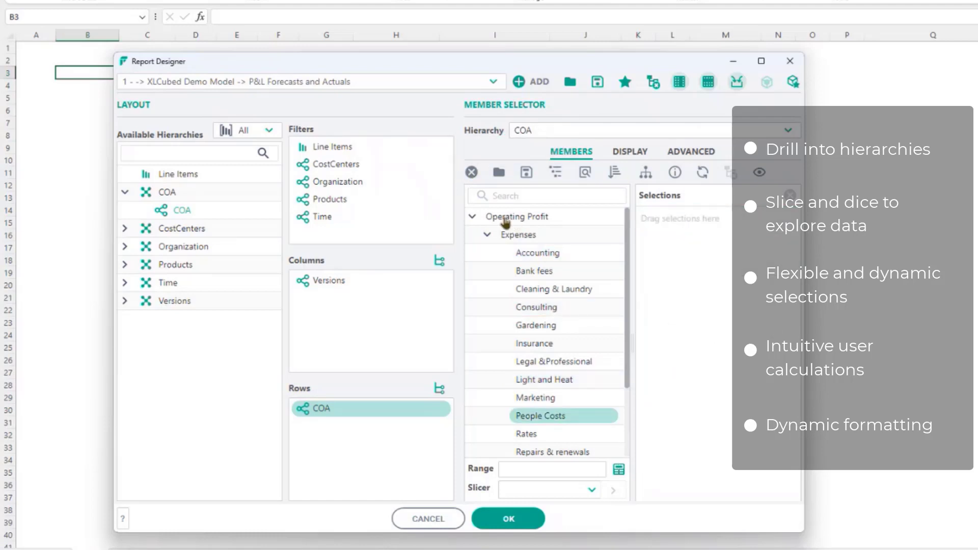
pyautogui.click(517, 216)
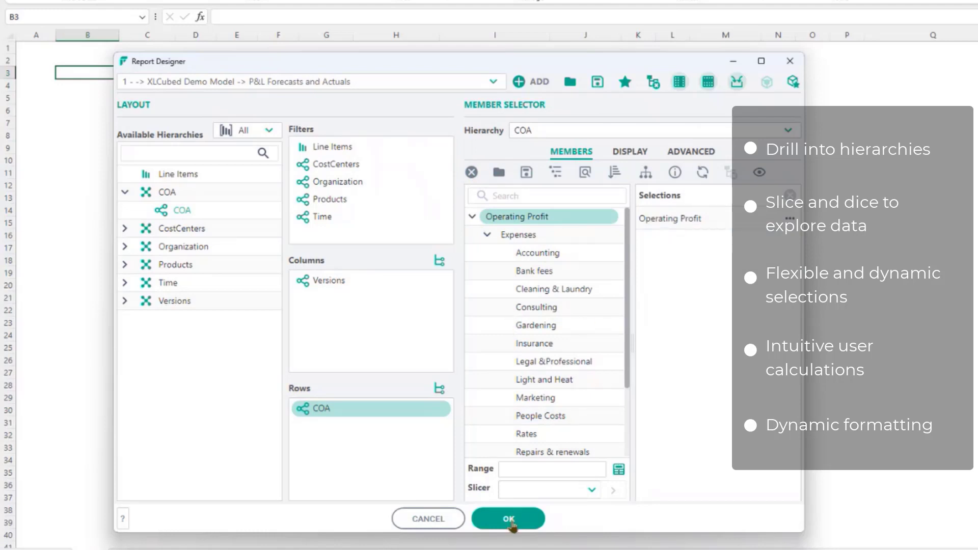
# Build the report onto the sheet and drill Operating Profit, then Expenses, into their lines
pyautogui.click(508, 519)
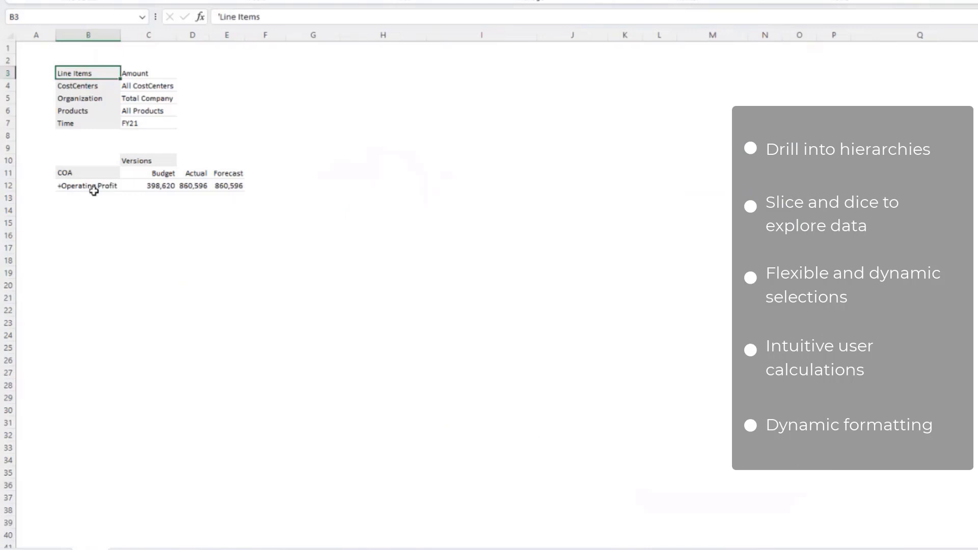
pyautogui.click(88, 186)
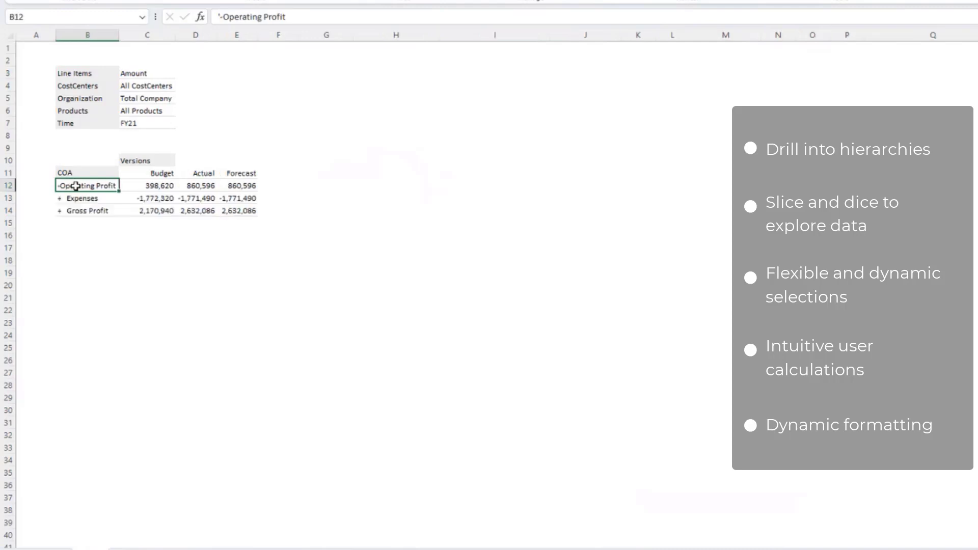
pyautogui.click(88, 197)
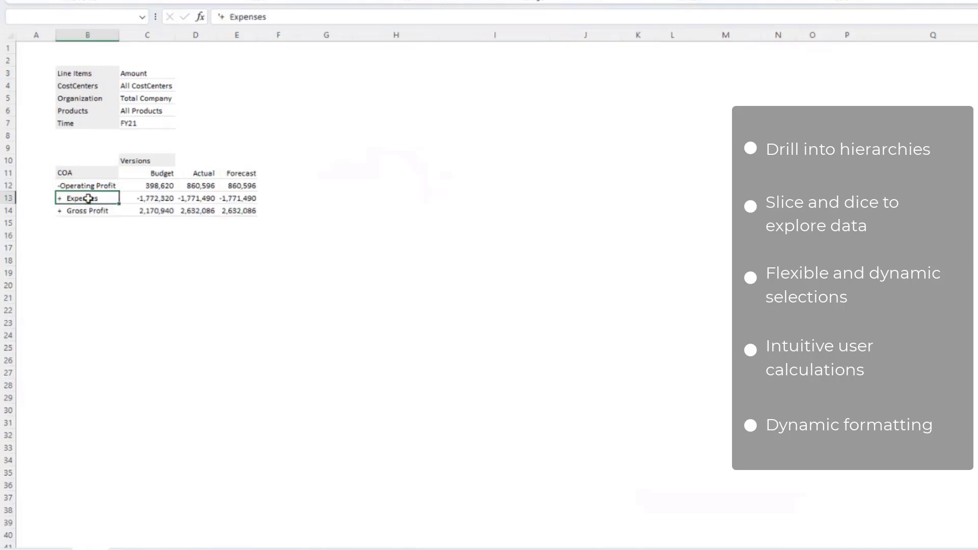
pyautogui.click(59, 199)
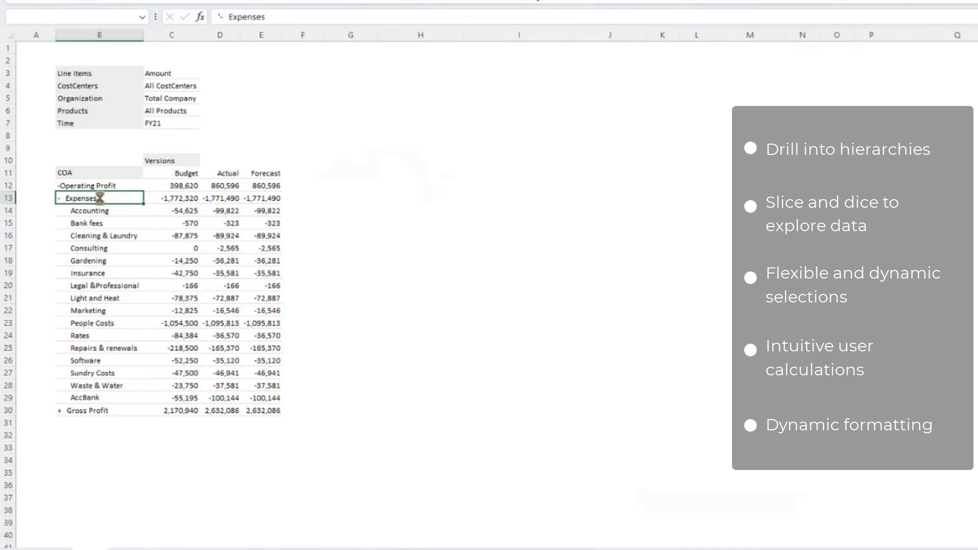
pyautogui.click(59, 199)
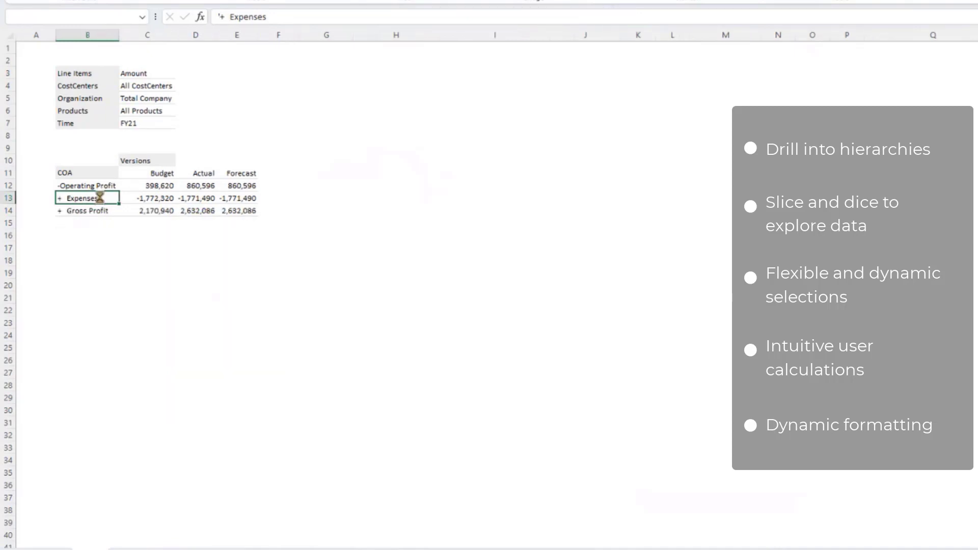
pyautogui.click(58, 199)
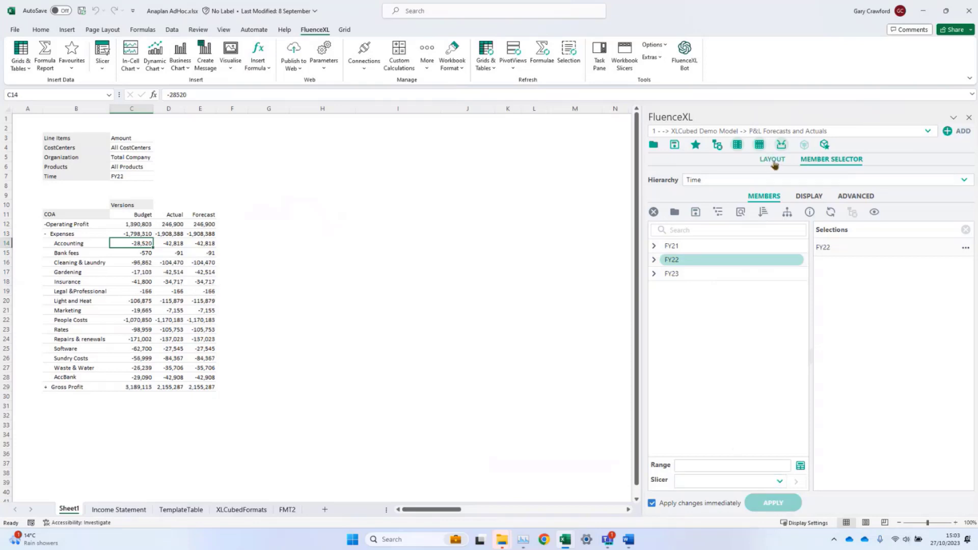
# Add Organization to the grid columns alongside Versions in the Layout pane
pyautogui.click(773, 159)
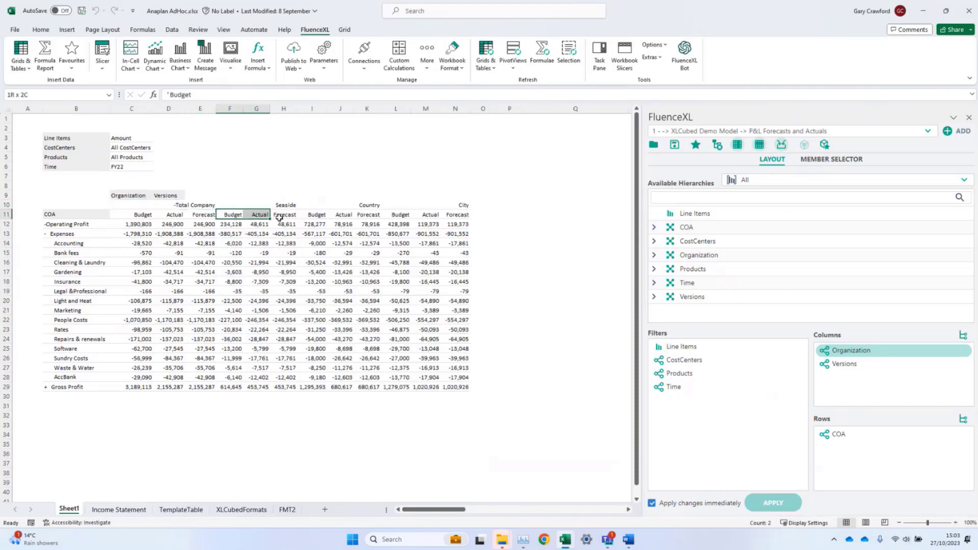
pyautogui.moveTo(229, 224); pyautogui.dragTo(283, 262)
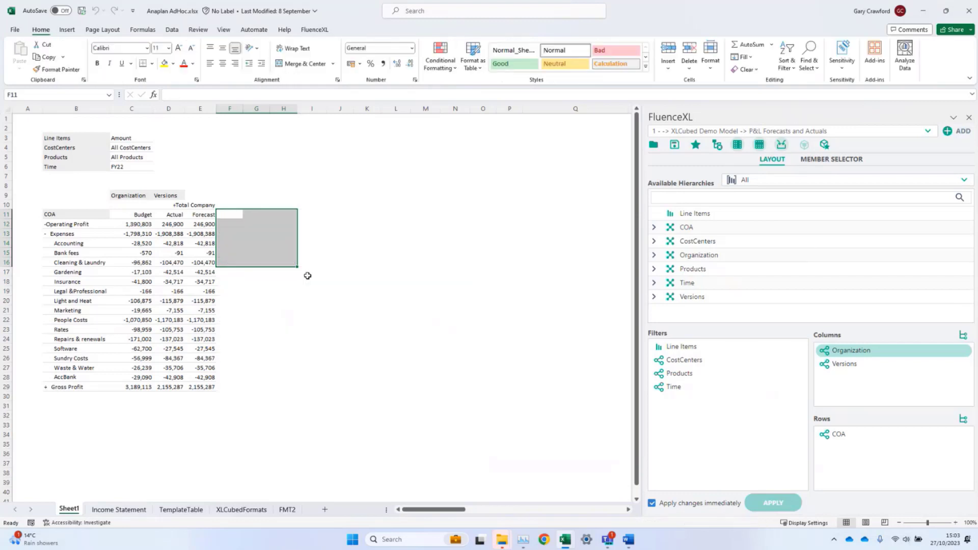
pyautogui.moveTo(426, 304)
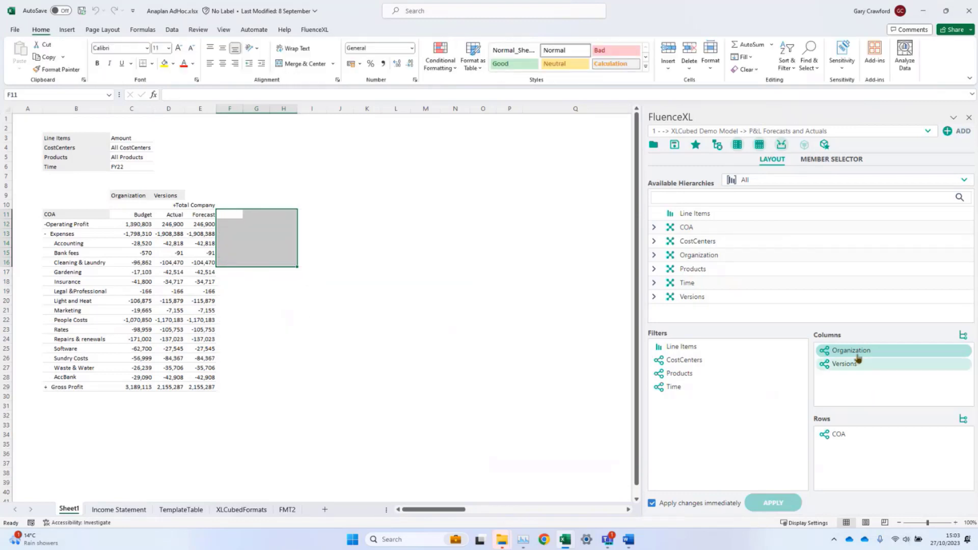
# Move Organization to Filters and set COA rows to Descendants of Operating Profit, then clear the selection
pyautogui.moveTo(850, 349); pyautogui.dragTo(685, 399)
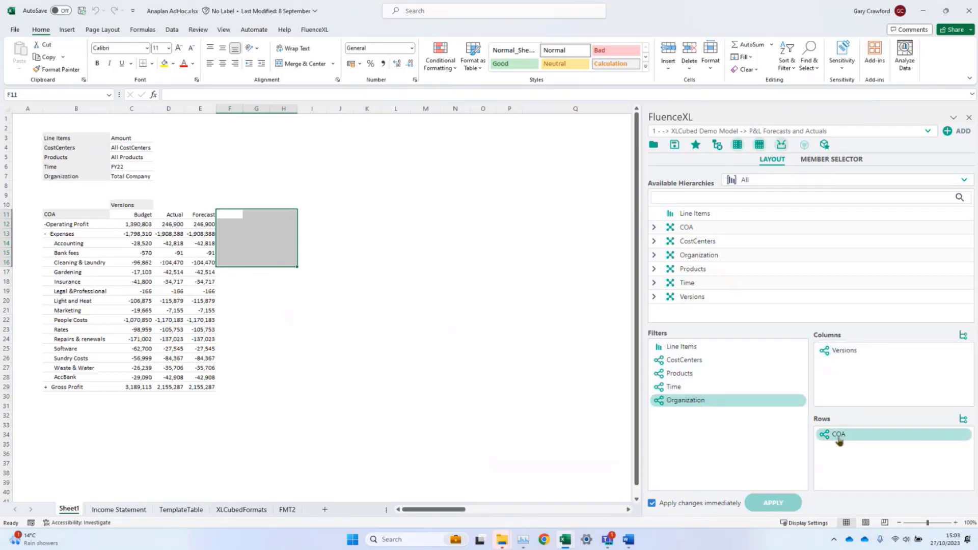
pyautogui.click(831, 159)
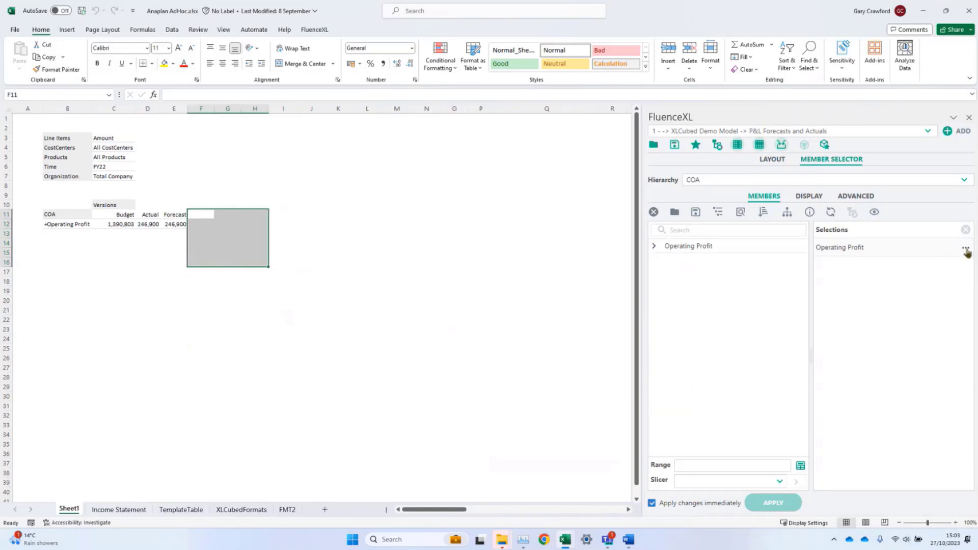
pyautogui.click(966, 247)
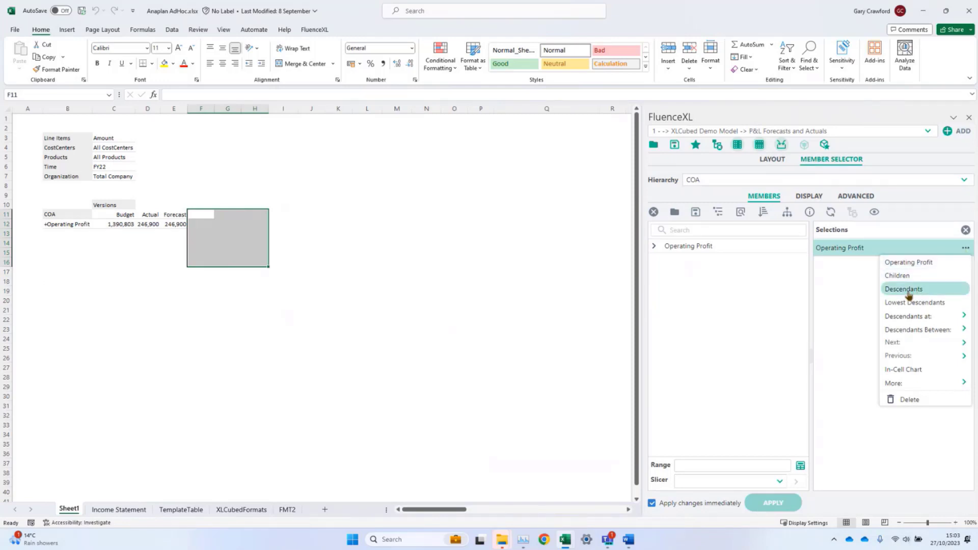
pyautogui.click(903, 288)
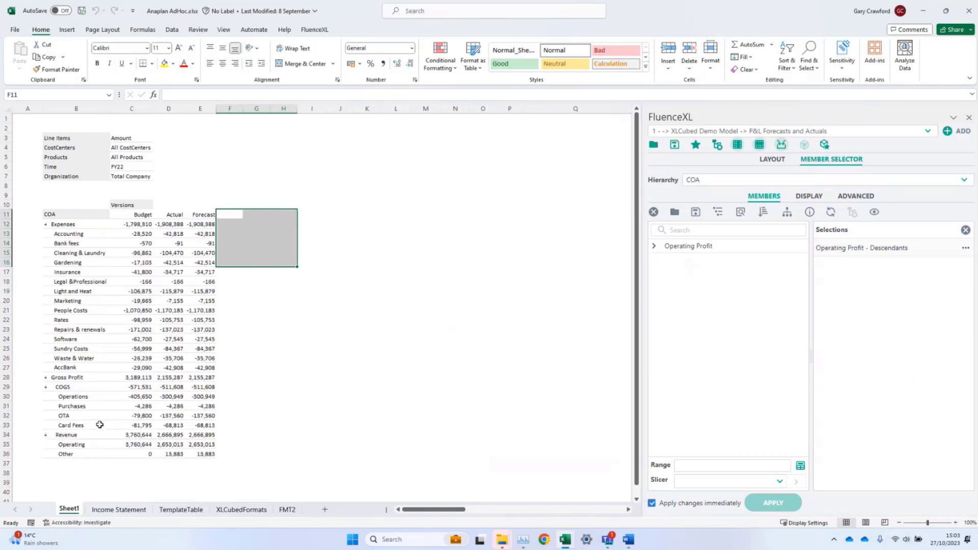
pyautogui.moveTo(136, 425)
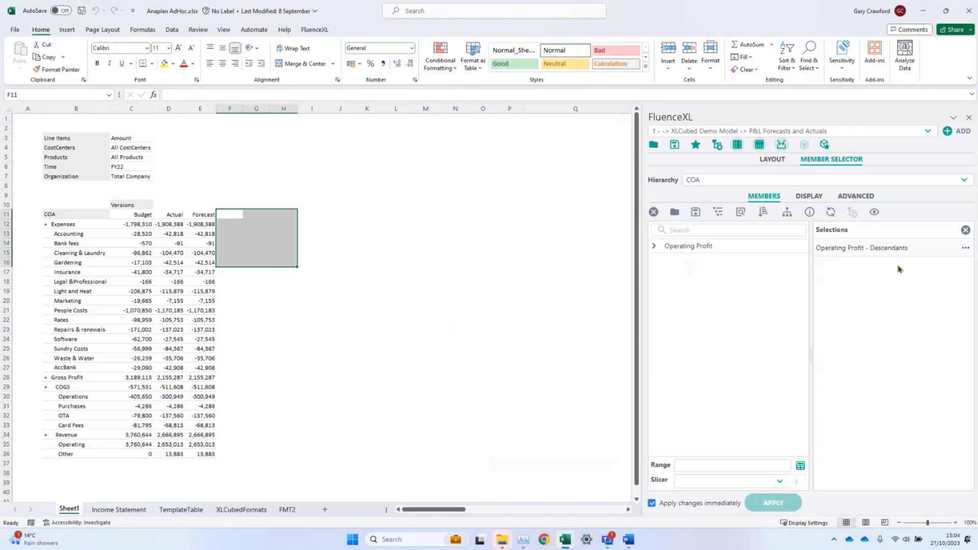
pyautogui.click(966, 230)
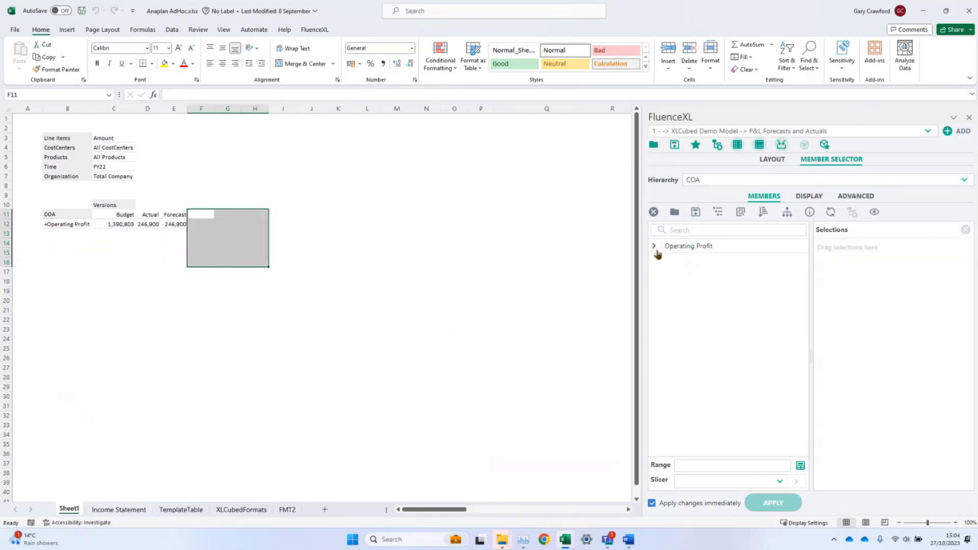
# Insert an Act:Bud column calculation of Actual minus Budget filled down the rows
pyautogui.click(67, 224)
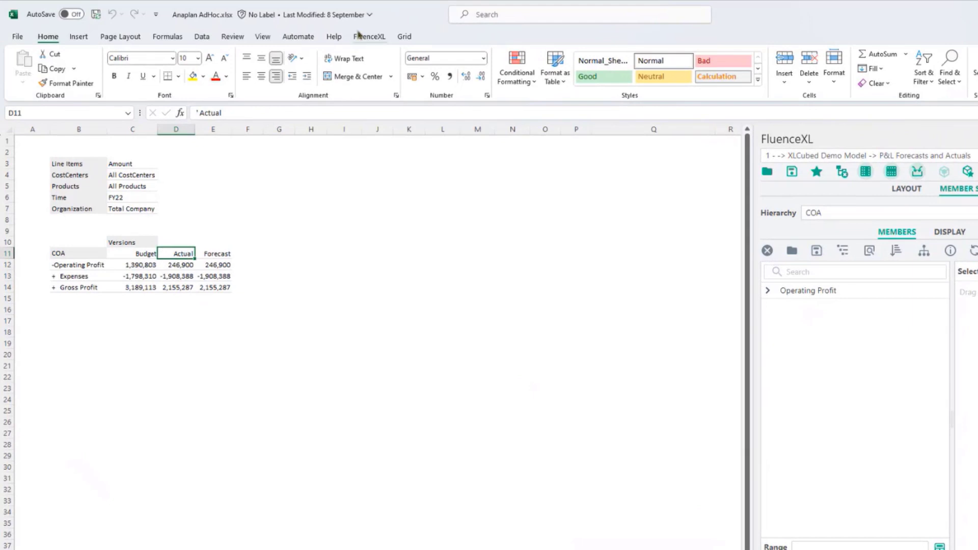
pyautogui.click(404, 37)
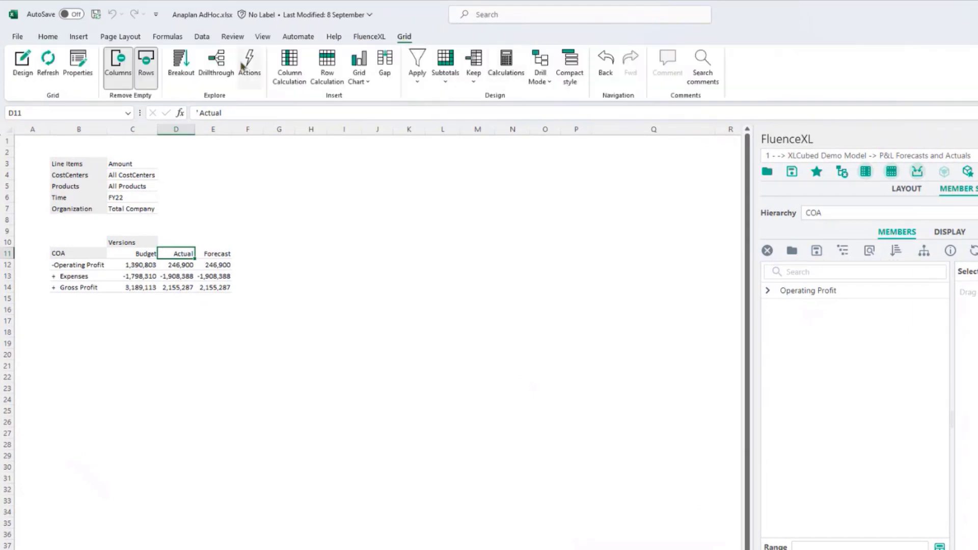
pyautogui.click(248, 63)
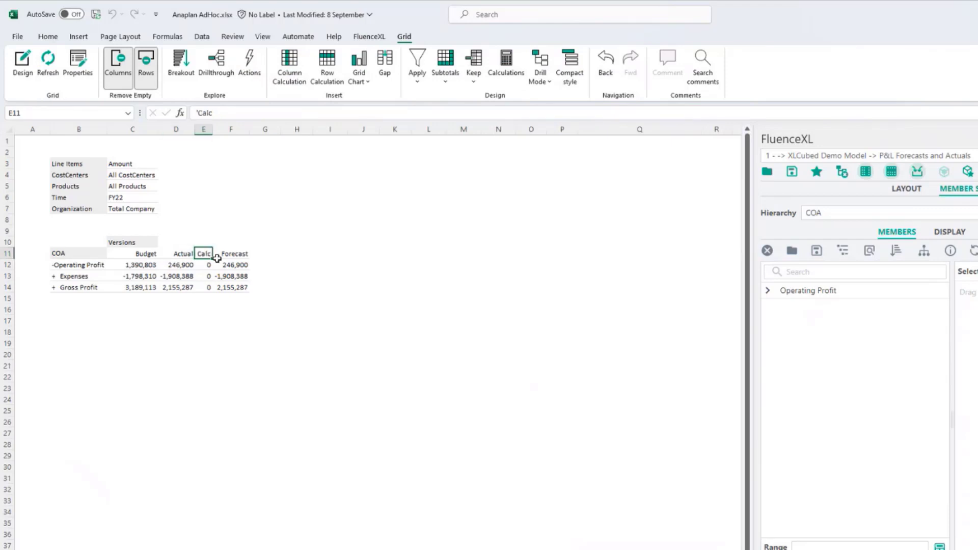
pyautogui.write('Act:B')
pyautogui.click(203, 265)
pyautogui.write('=D12-C12')
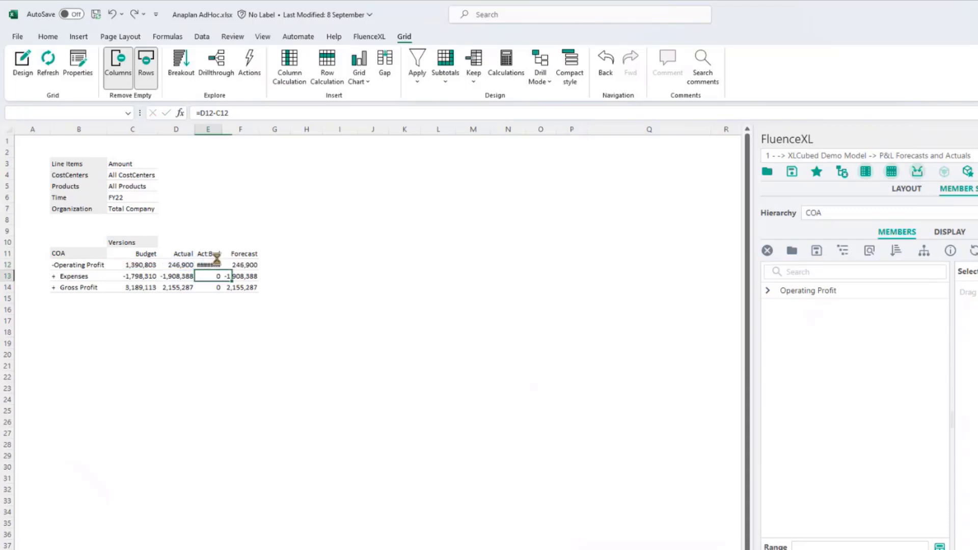
pyautogui.click(213, 277)
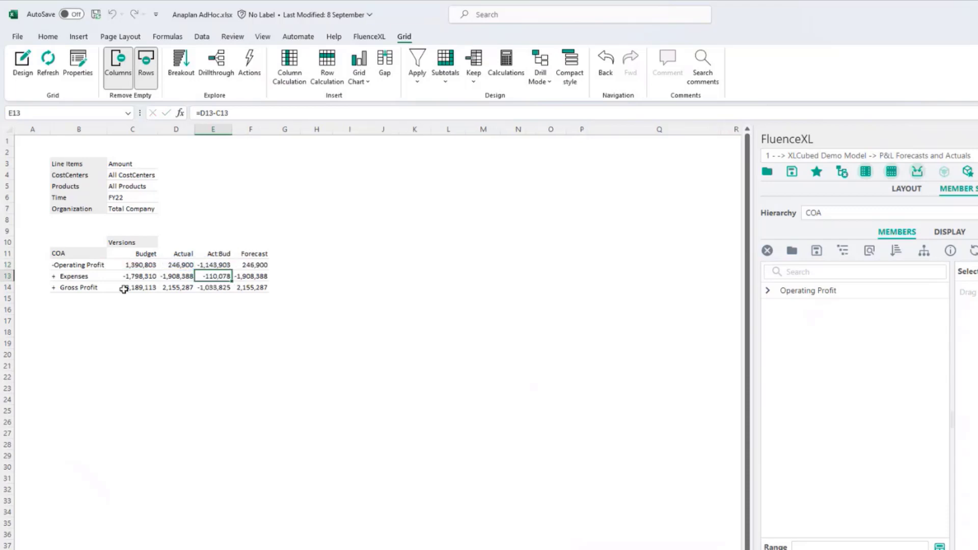
# Expand Expenses into its individual cost accounts
pyautogui.click(73, 276)
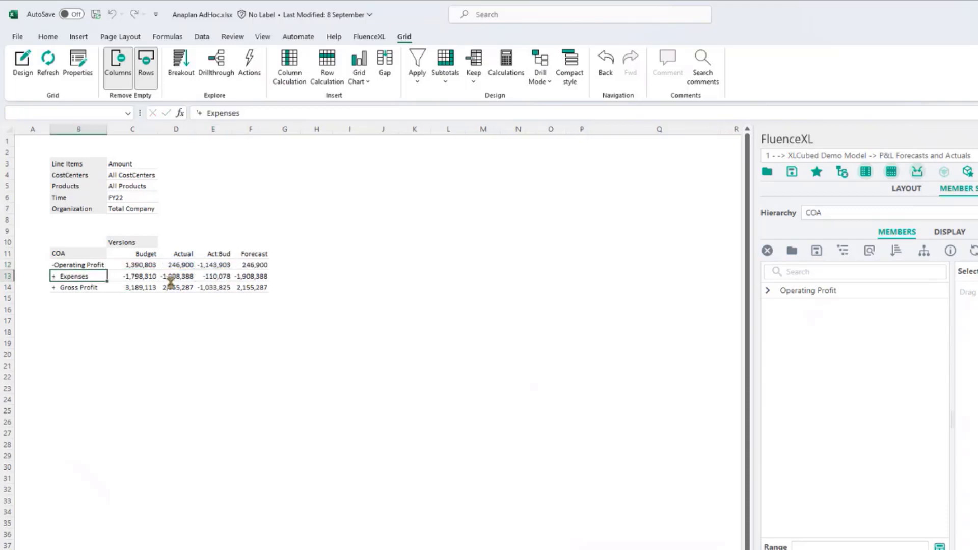
pyautogui.click(55, 276)
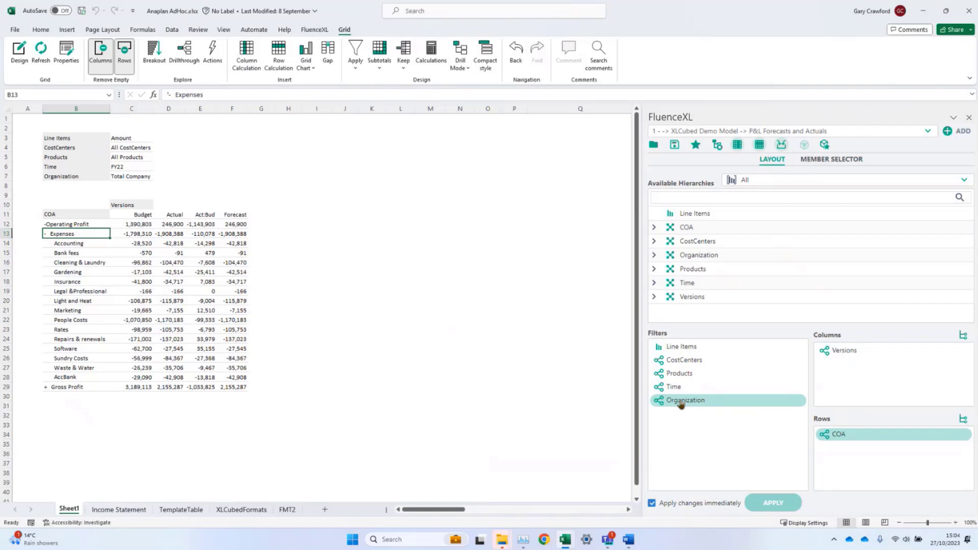
# Put Organization back in Columns and review the Country and City Actual expenses figures
pyautogui.moveTo(685, 400); pyautogui.dragTo(850, 349)
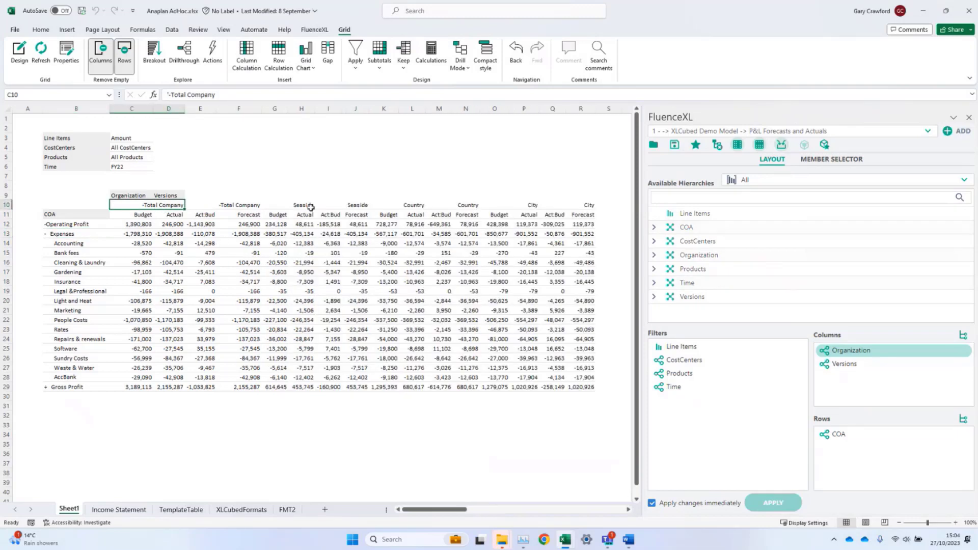
pyautogui.click(411, 233)
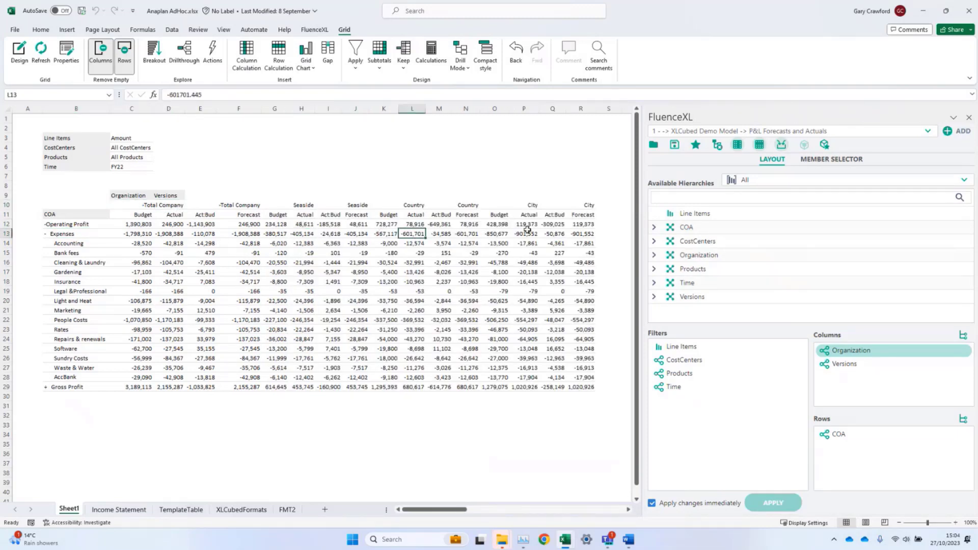
pyautogui.click(524, 233)
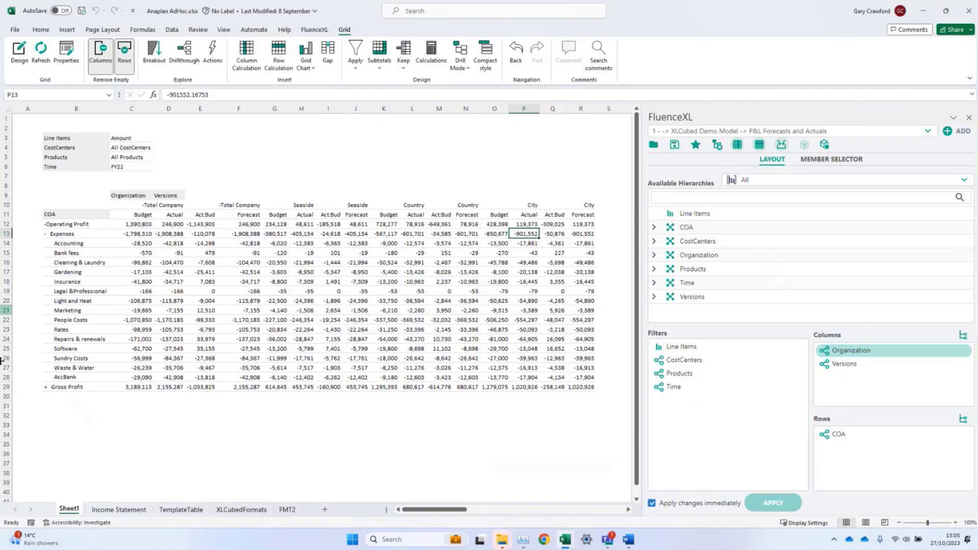
# On the Income Statement, give all cells of the Insurance member's level a pale green fill
pyautogui.click(118, 510)
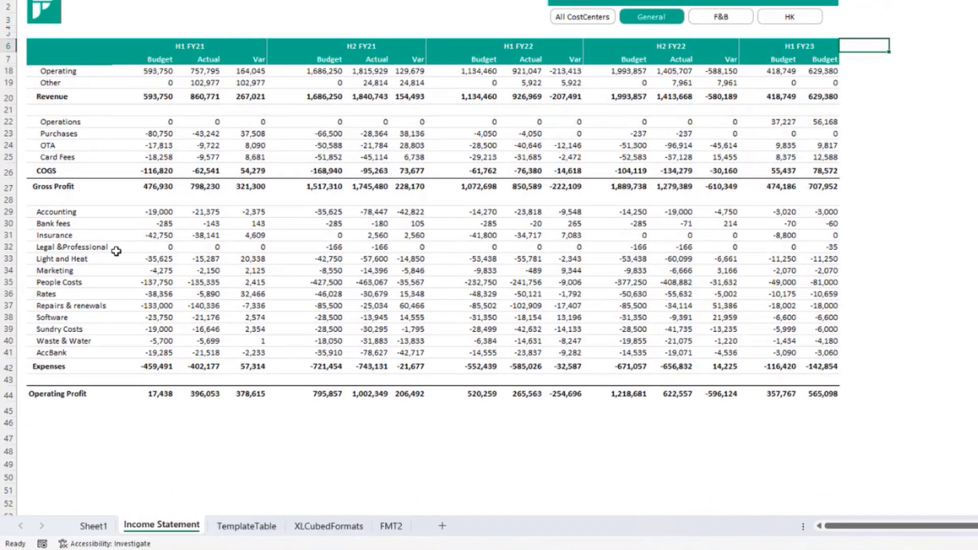
pyautogui.moveTo(71, 237)
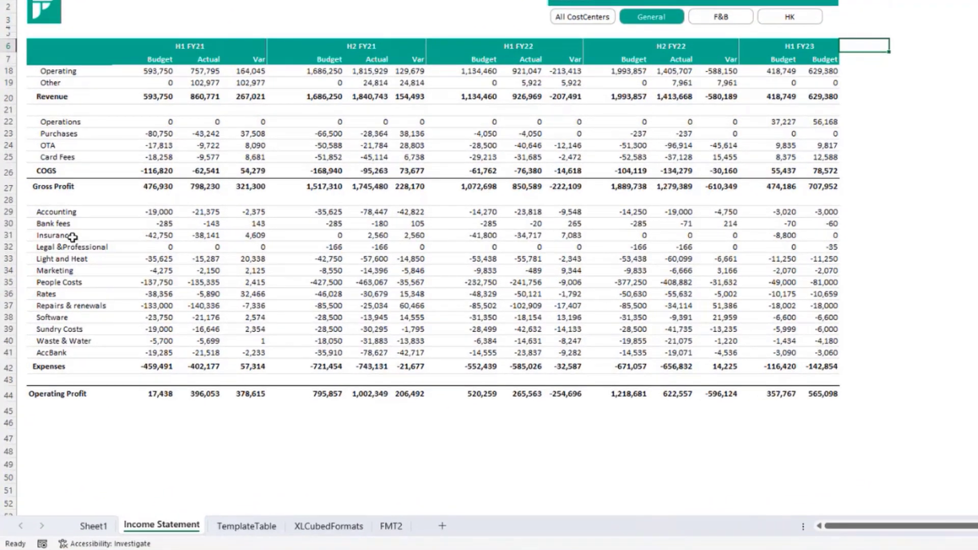
pyautogui.rightClick(53, 235)
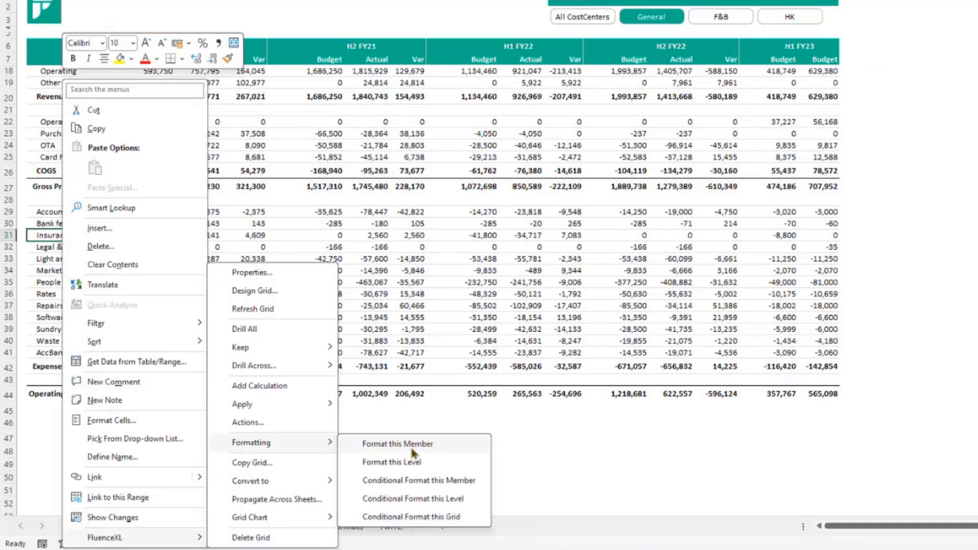
pyautogui.click(398, 443)
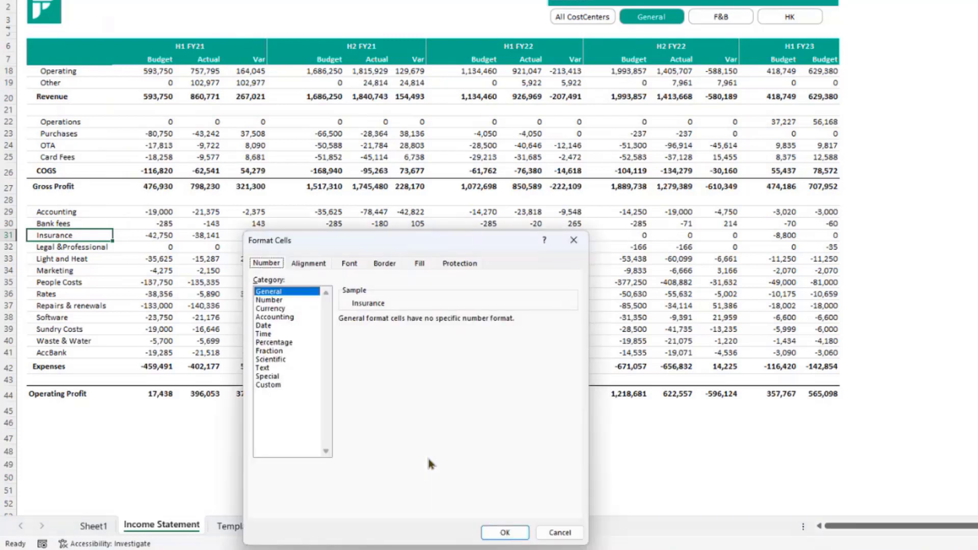
pyautogui.click(419, 263)
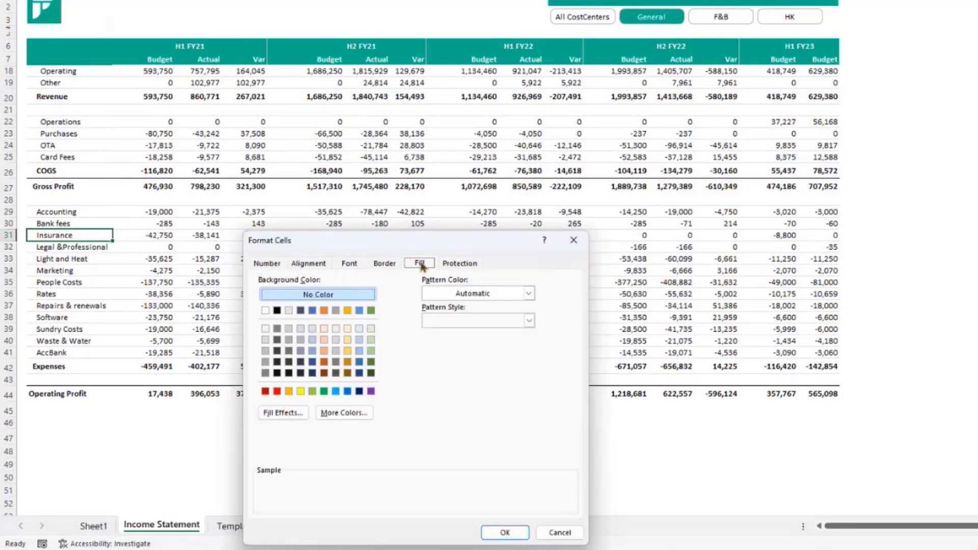
pyautogui.click(369, 328)
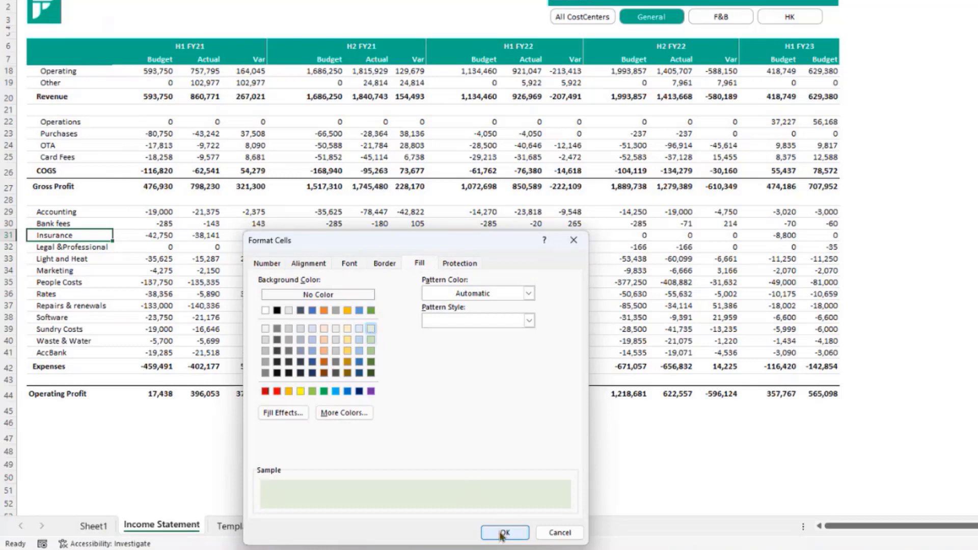
pyautogui.click(504, 533)
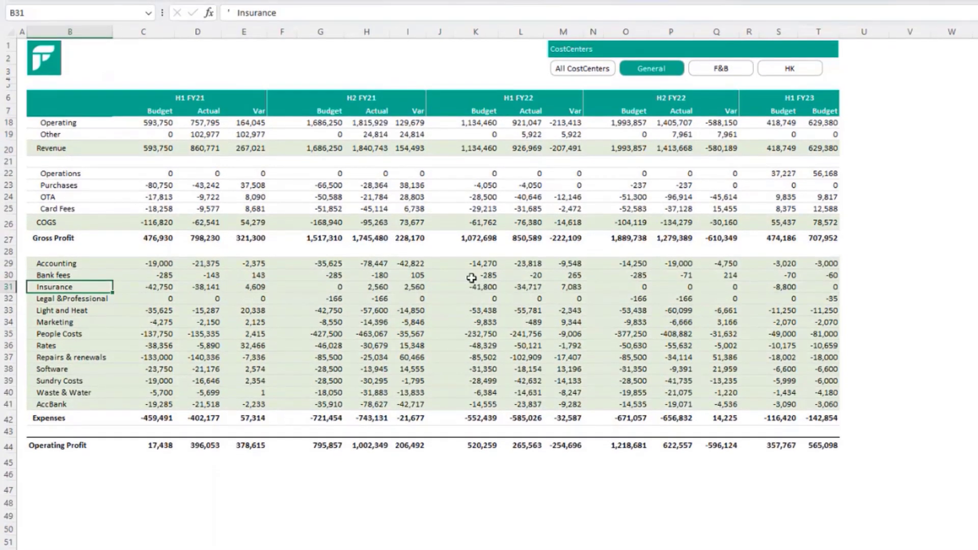
# Switch the report to the F&B cost centres
pyautogui.click(720, 69)
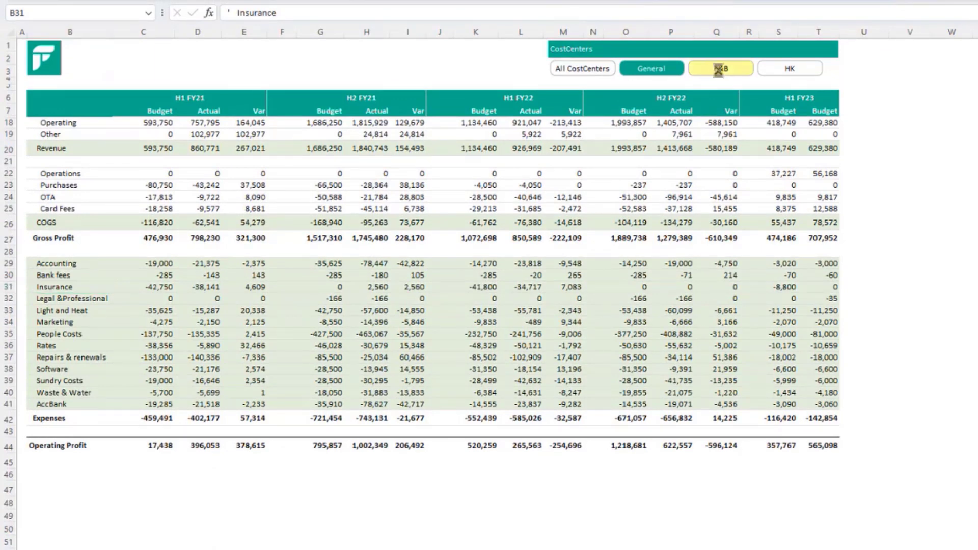
pyautogui.click(720, 68)
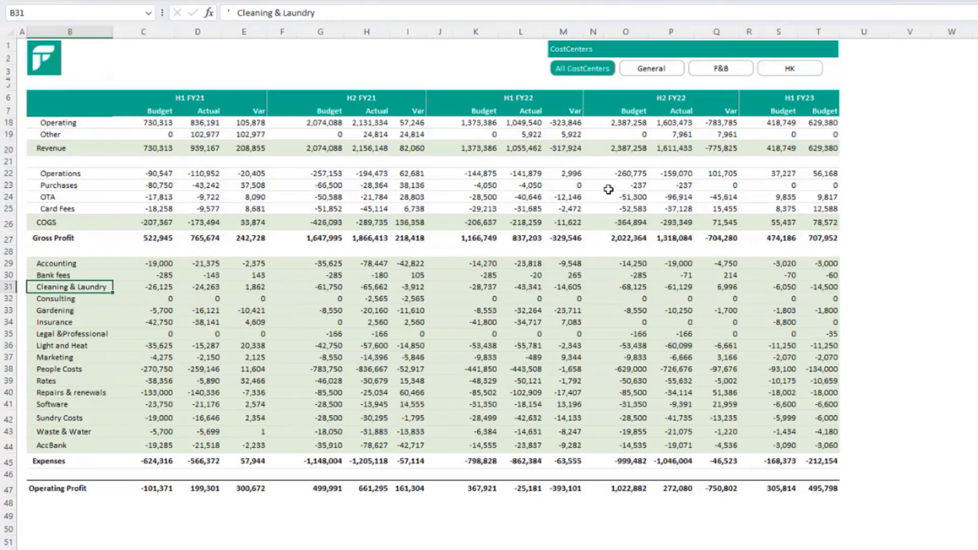
pyautogui.moveTo(641, 285)
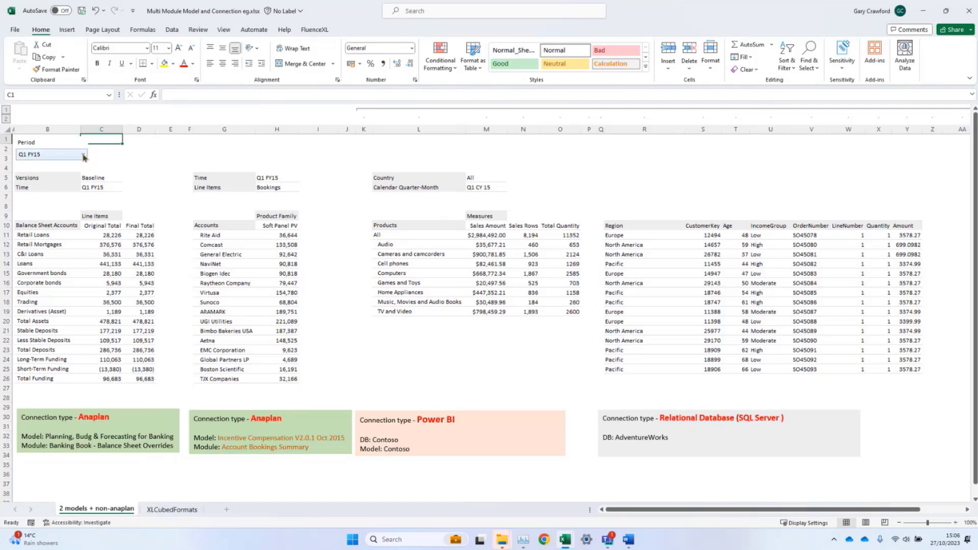
# Select a cell in the multi-source sheet to review its FluenceXL grid
pyautogui.click(83, 154)
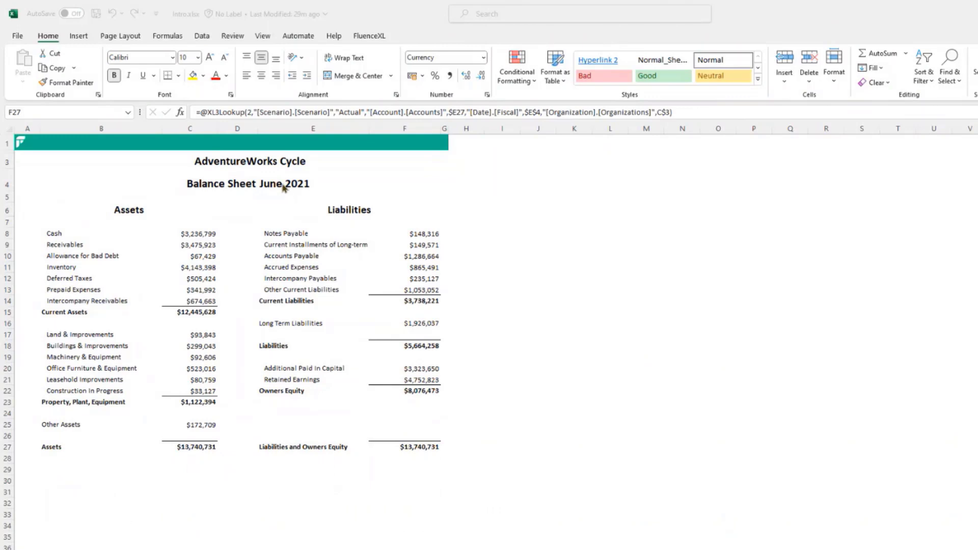
pyautogui.moveTo(280, 189)
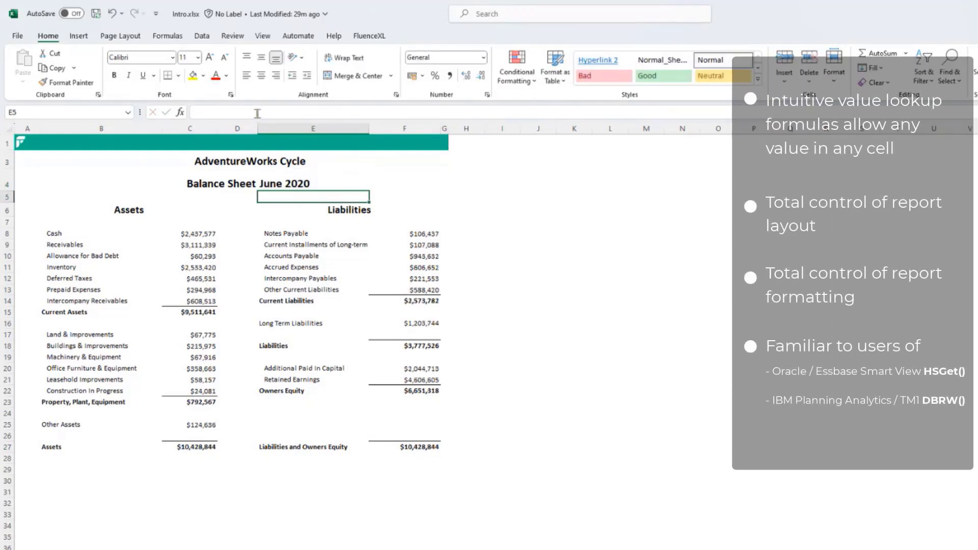
# Inspect the XL3Lookup formula behind the equity total on the June 2020 balance sheet
pyautogui.click(404, 447)
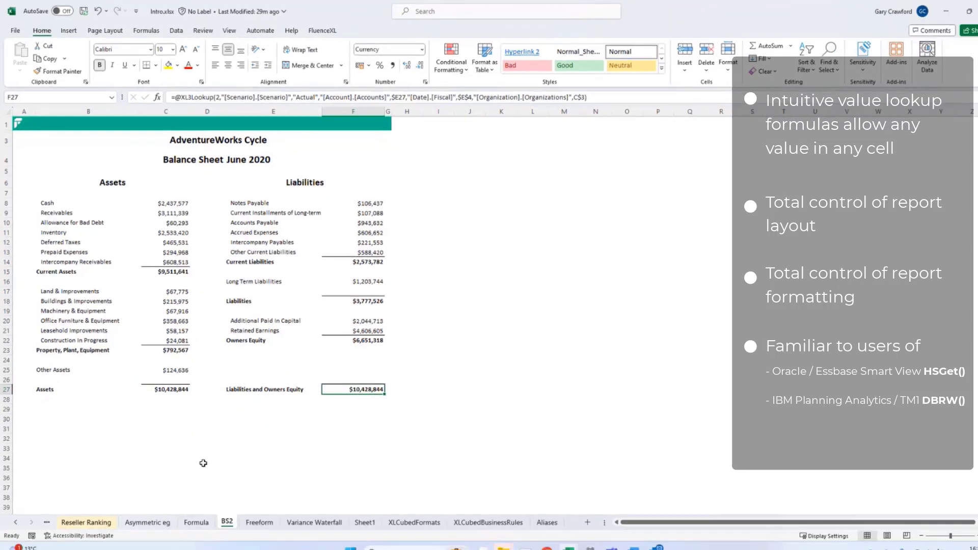
# Convert the FluenceXL grid on the Formula sheet into a formula report and confirm
pyautogui.click(190, 509)
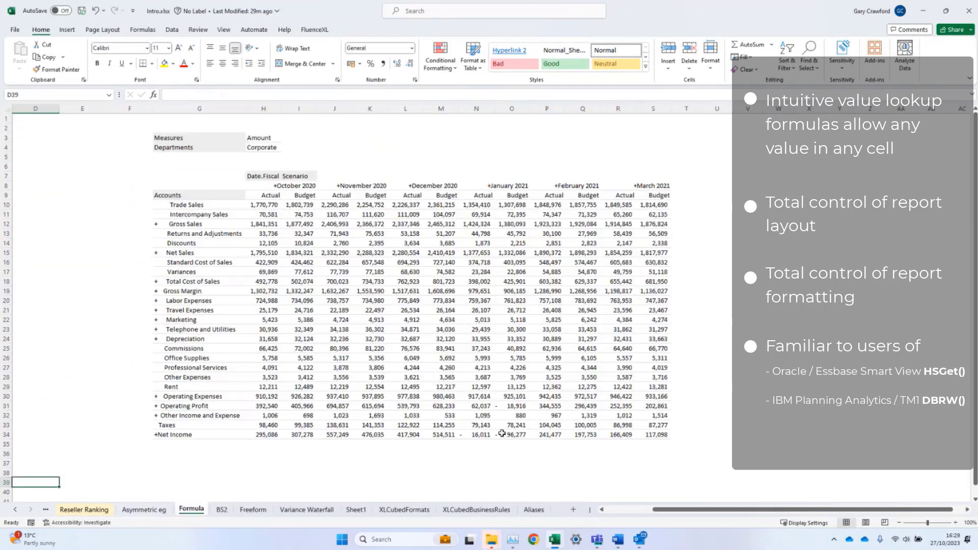
pyautogui.click(405, 262)
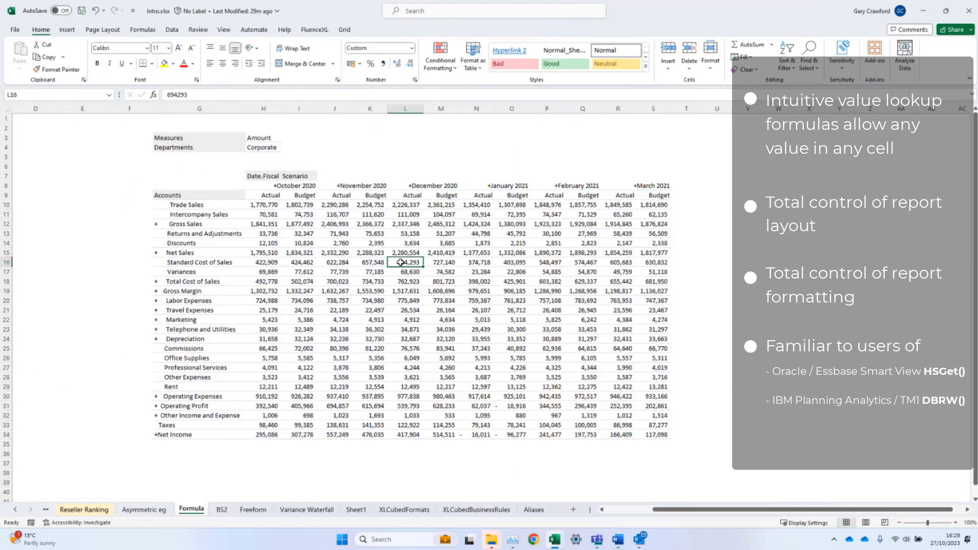
pyautogui.rightClick(405, 261)
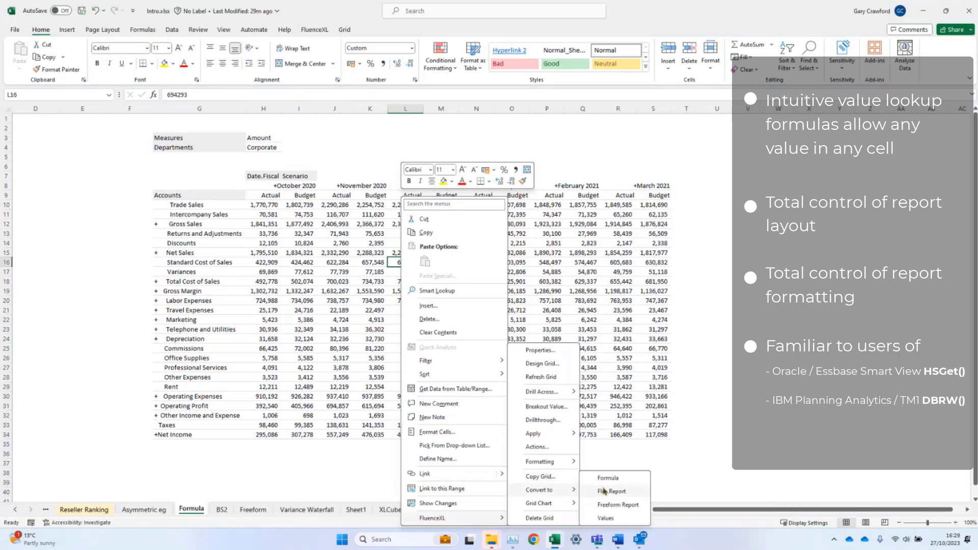
pyautogui.click(607, 478)
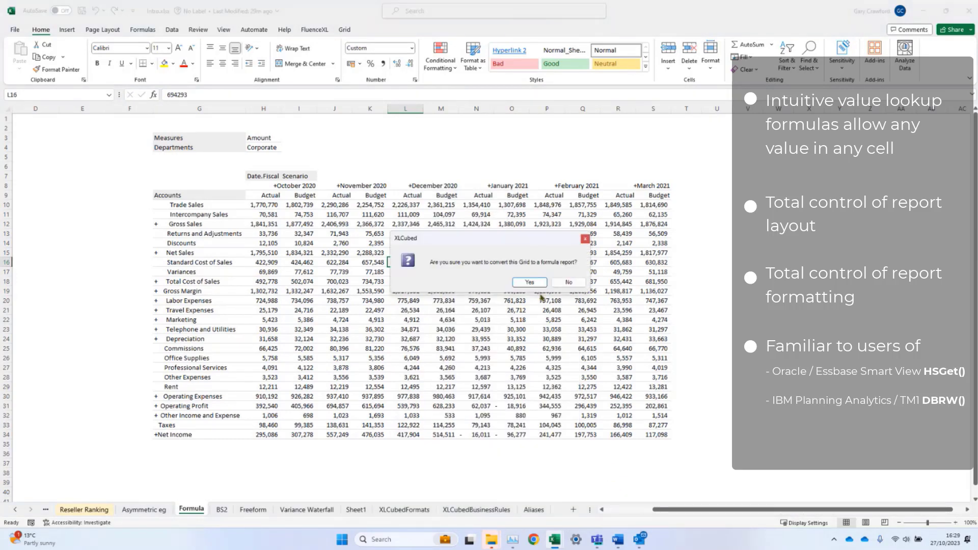
pyautogui.click(528, 282)
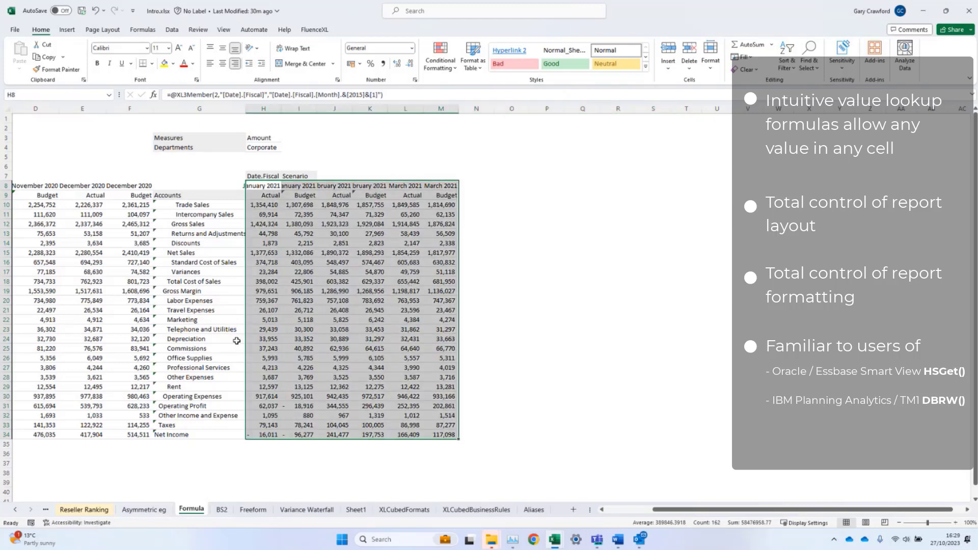
# Expand Depreciation and propagate the report across sheets for the three chosen departments
pyautogui.click(199, 338)
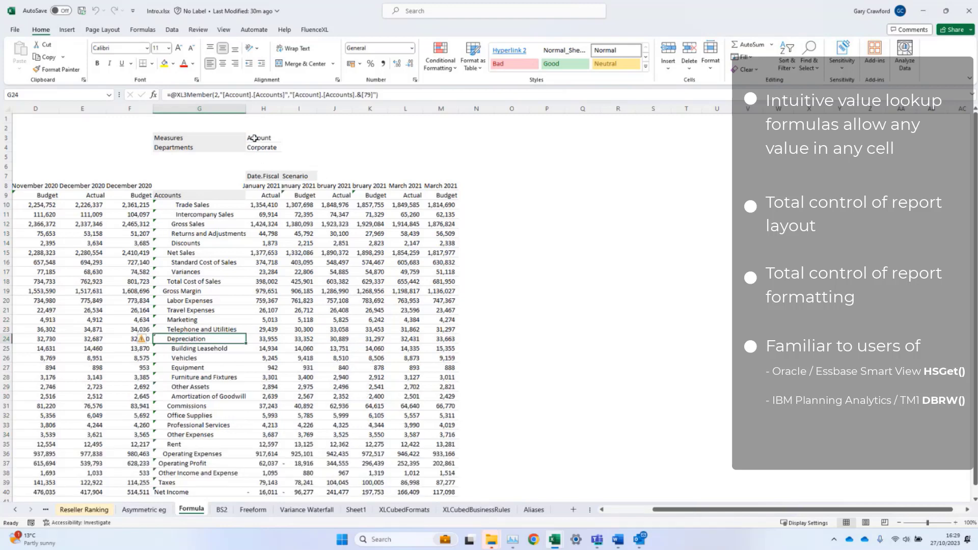
pyautogui.rightClick(261, 146)
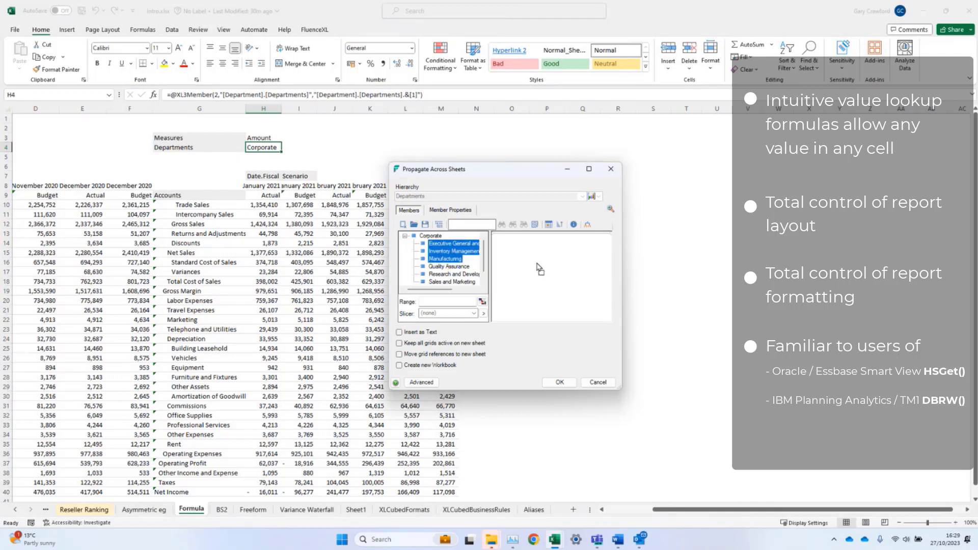
pyautogui.click(559, 383)
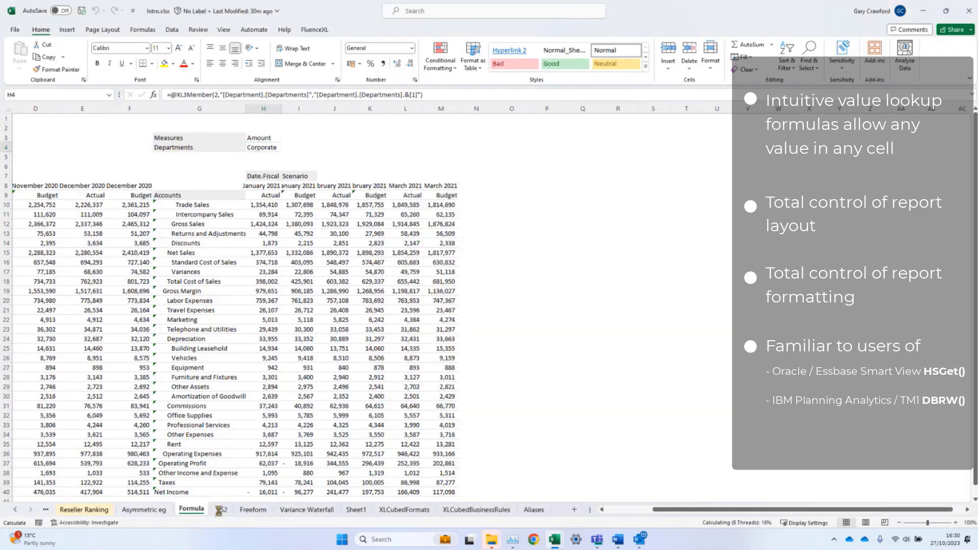
# Review the new Executive General and Administration, Inventory Management and Manufacturing sheets
pyautogui.click(265, 509)
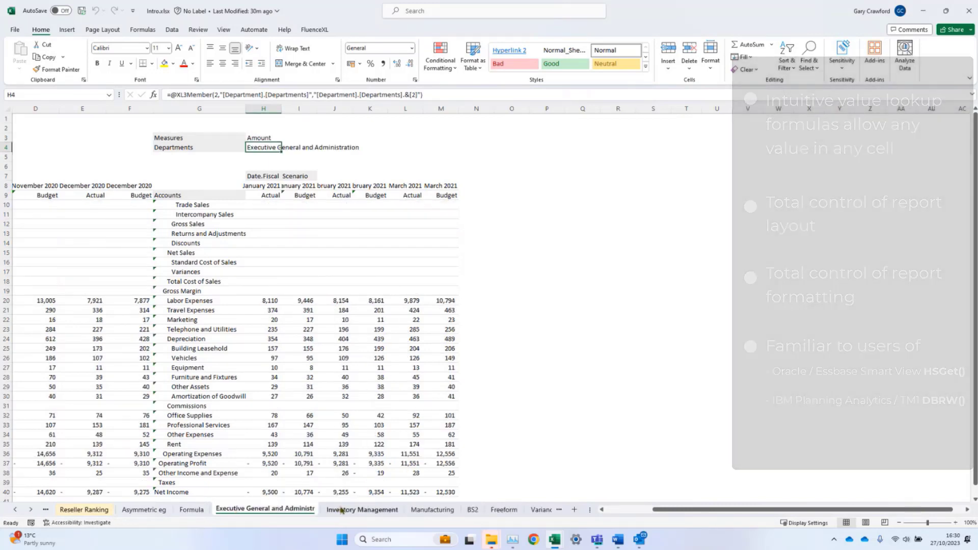
pyautogui.click(432, 509)
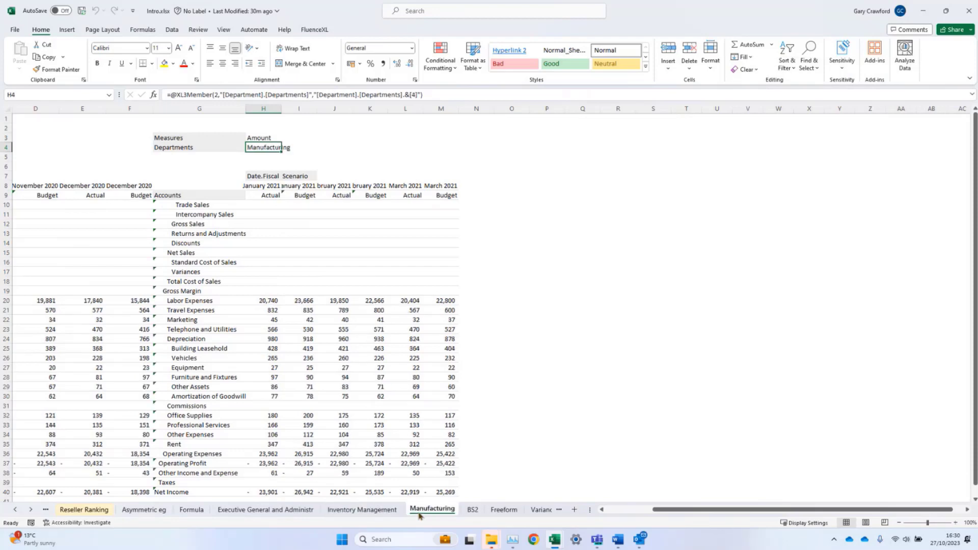
pyautogui.click(252, 509)
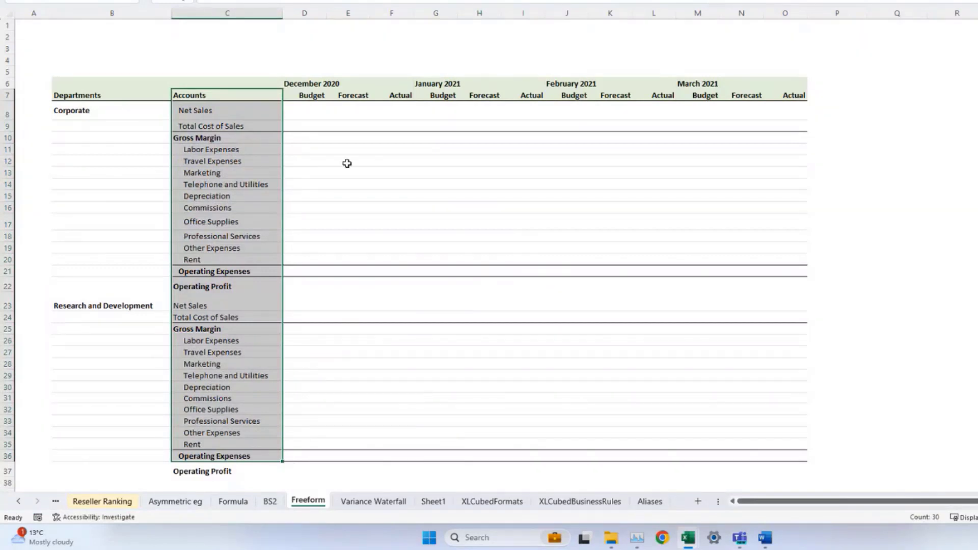
# Build a freeform report from a cell in the blank account-and-period layout
pyautogui.click(303, 148)
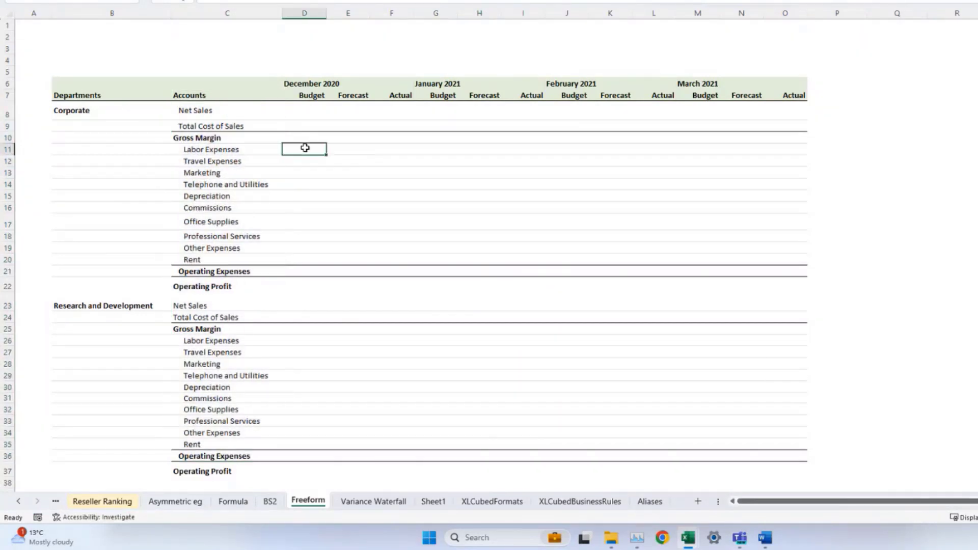
pyautogui.rightClick(305, 148)
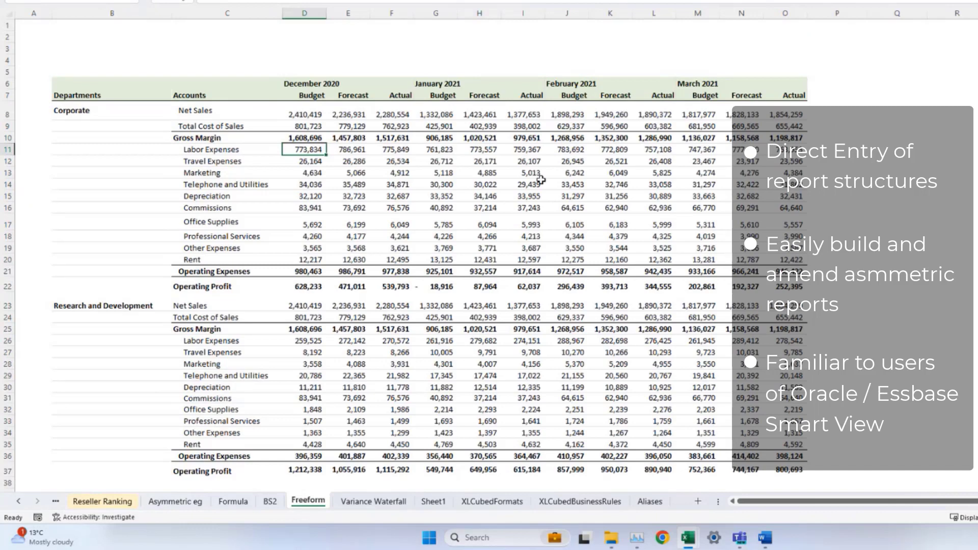
pyautogui.moveTo(554, 159)
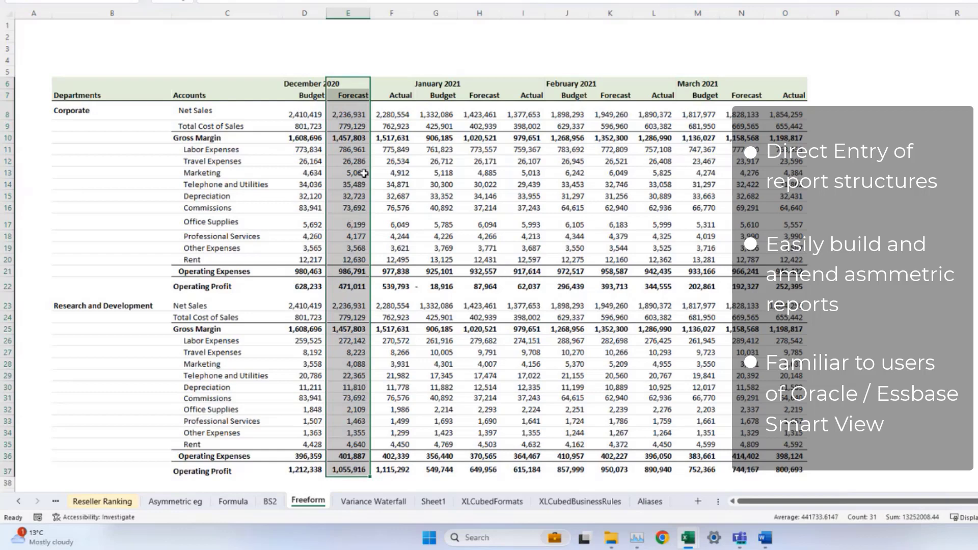
# Delete the December 2020 Forecast column, shifting cells left
pyautogui.rightClick(353, 173)
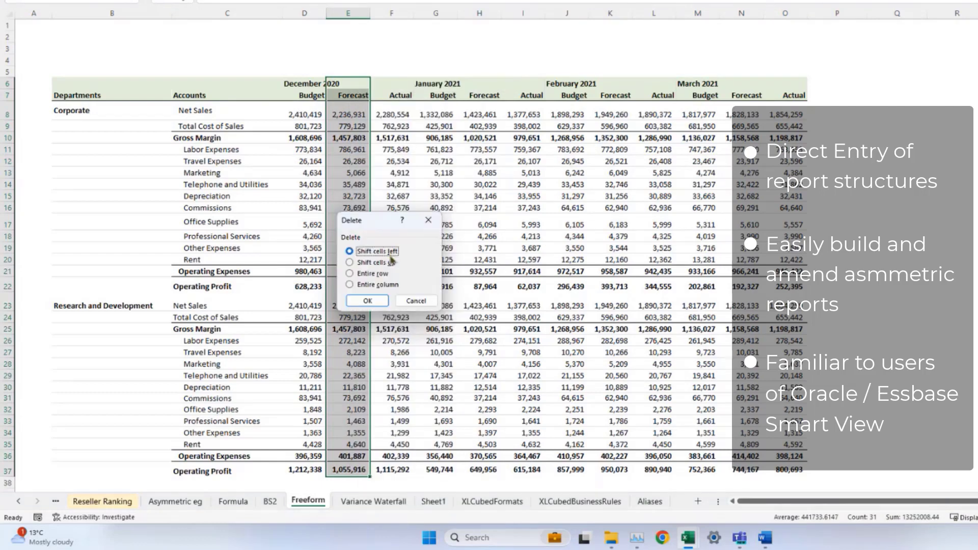
pyautogui.click(366, 301)
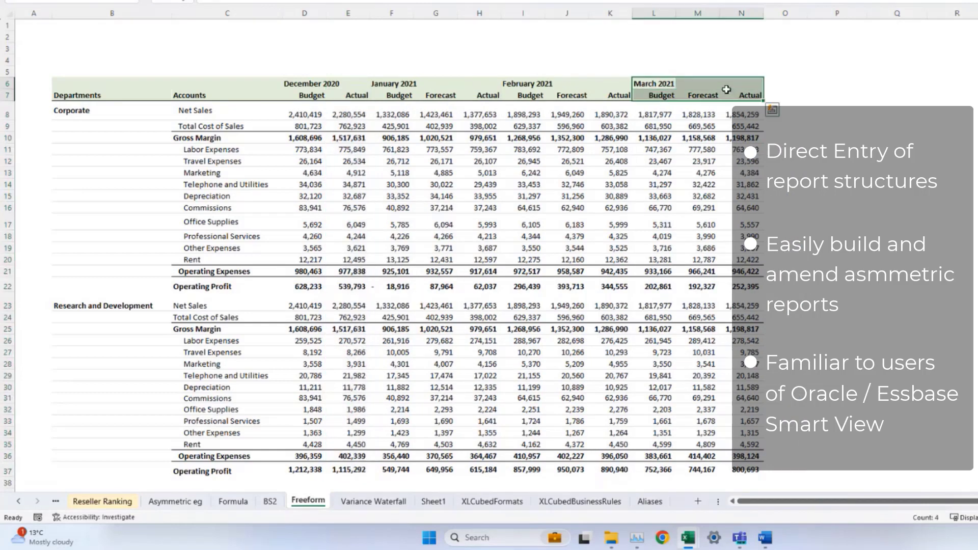
# Copy the March 2021 block, paste it at column O as FY 2021, and select the period headers
pyautogui.click(784, 95)
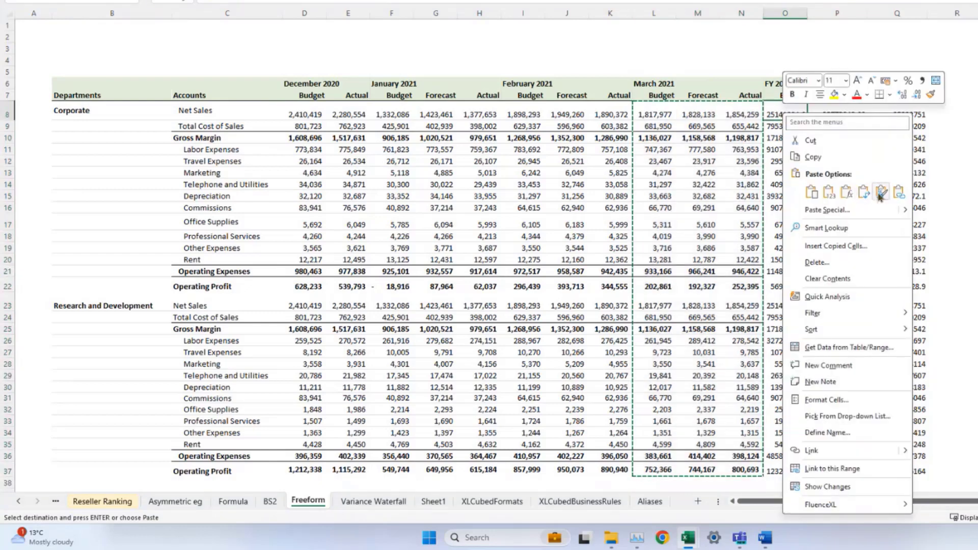
pyautogui.click(879, 192)
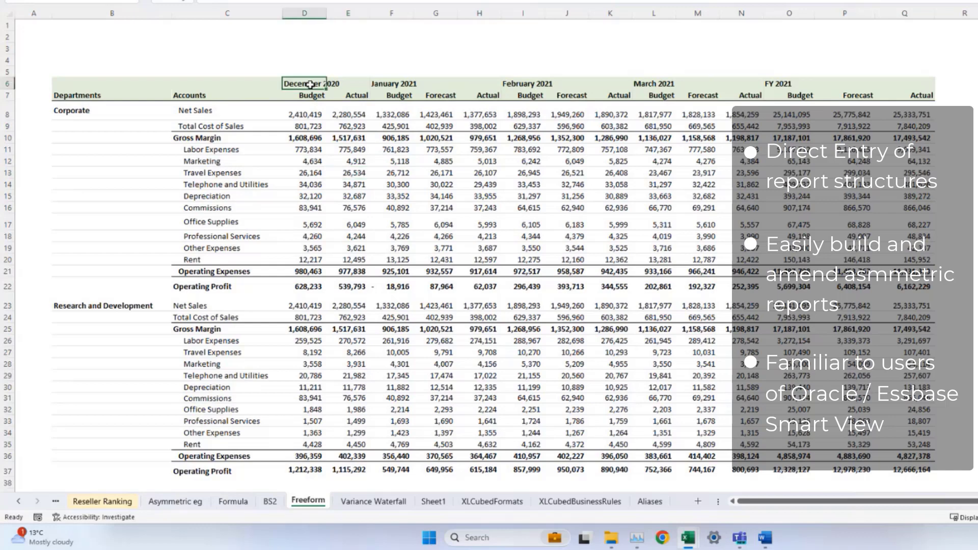
pyautogui.moveTo(310, 83); pyautogui.dragTo(896, 82)
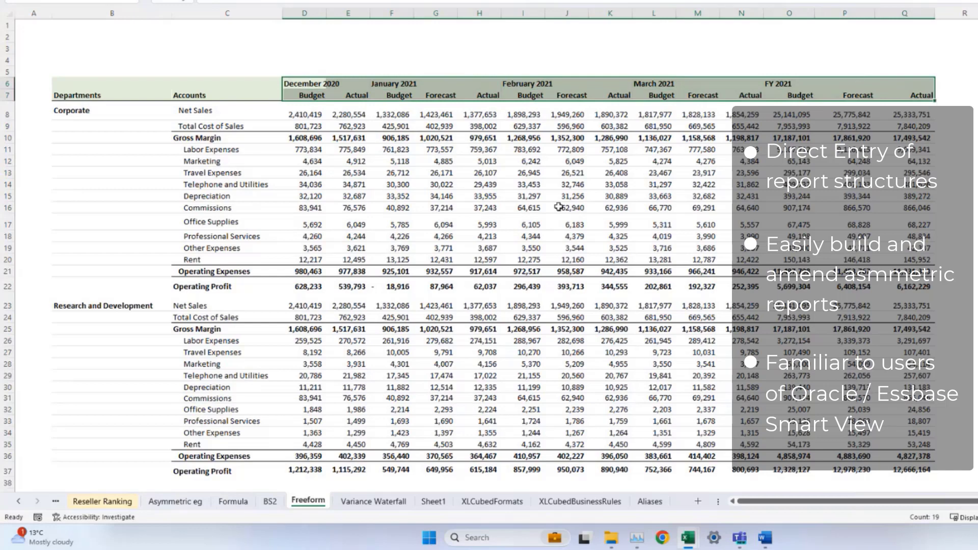
pyautogui.moveTo(605, 227)
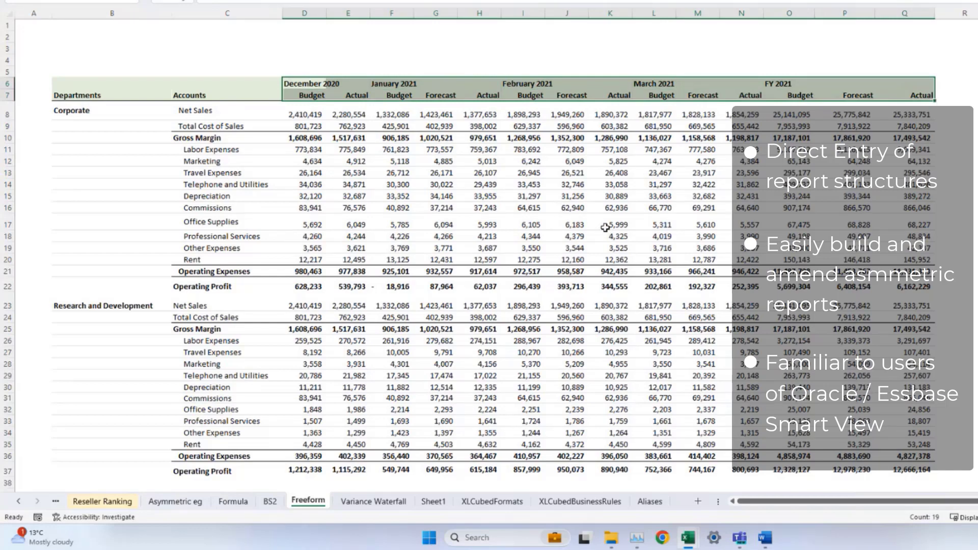
pyautogui.moveTo(606, 226)
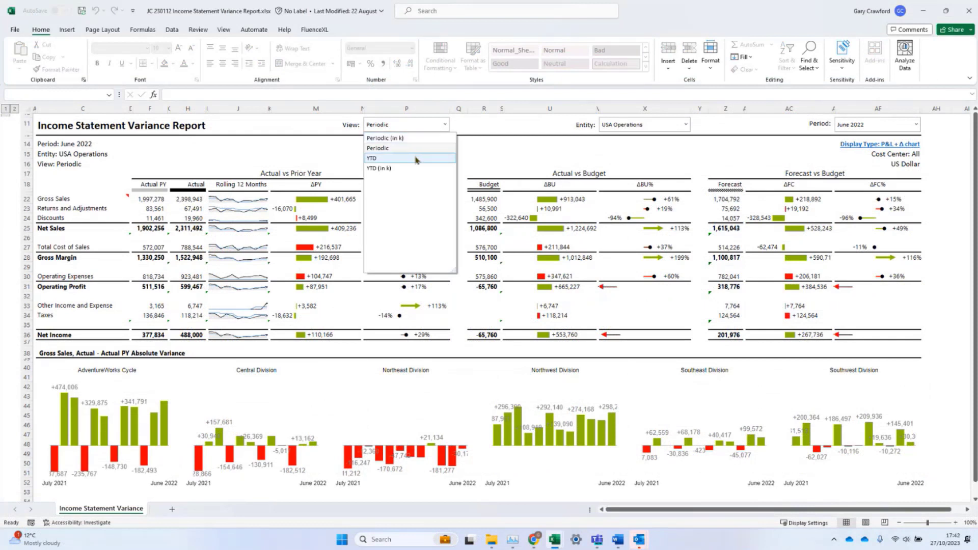
# Switch the Income Statement Variance Report view to YTD
pyautogui.click(372, 158)
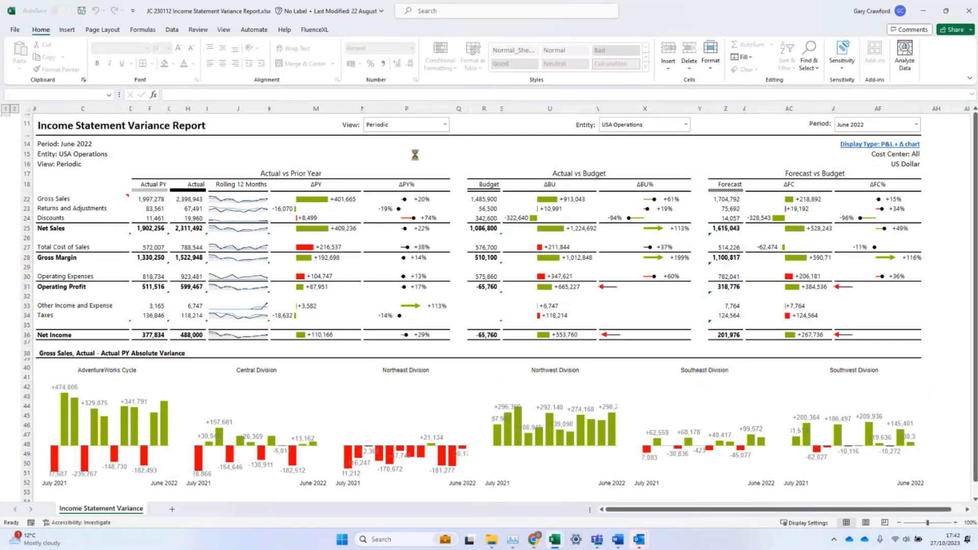
pyautogui.click(404, 125)
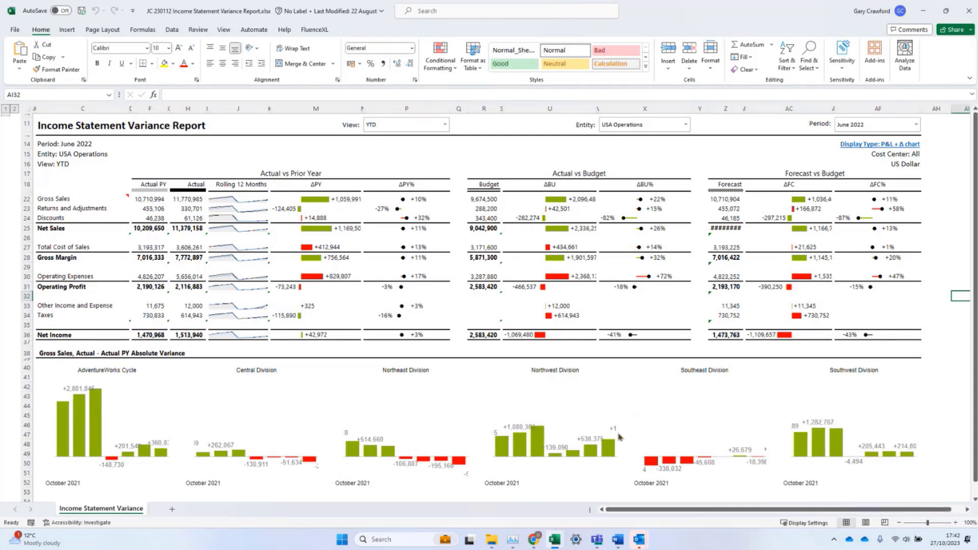
pyautogui.moveTo(632, 434)
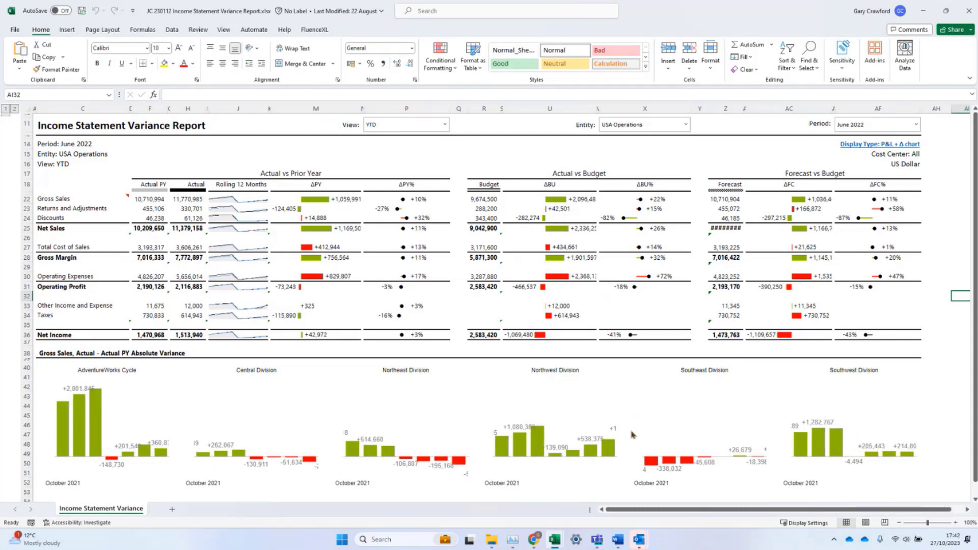